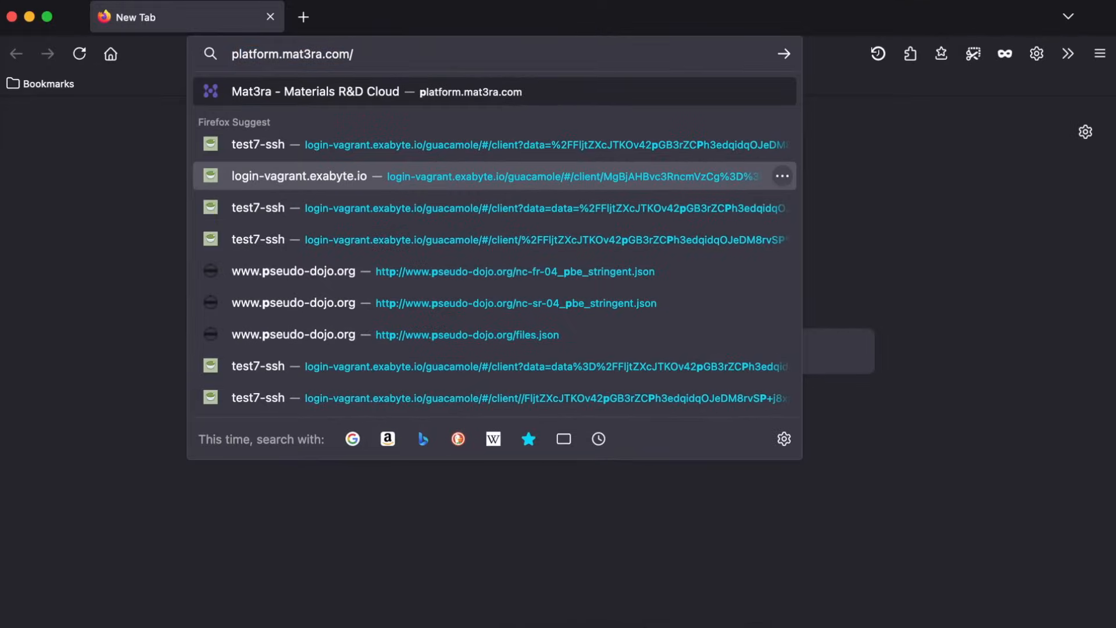
Navigate to platform.mat3ra.com via the Mat3ra - Materials R&D Cloud suggestion
{"action": "left_click", "coordinate": [315, 92]}
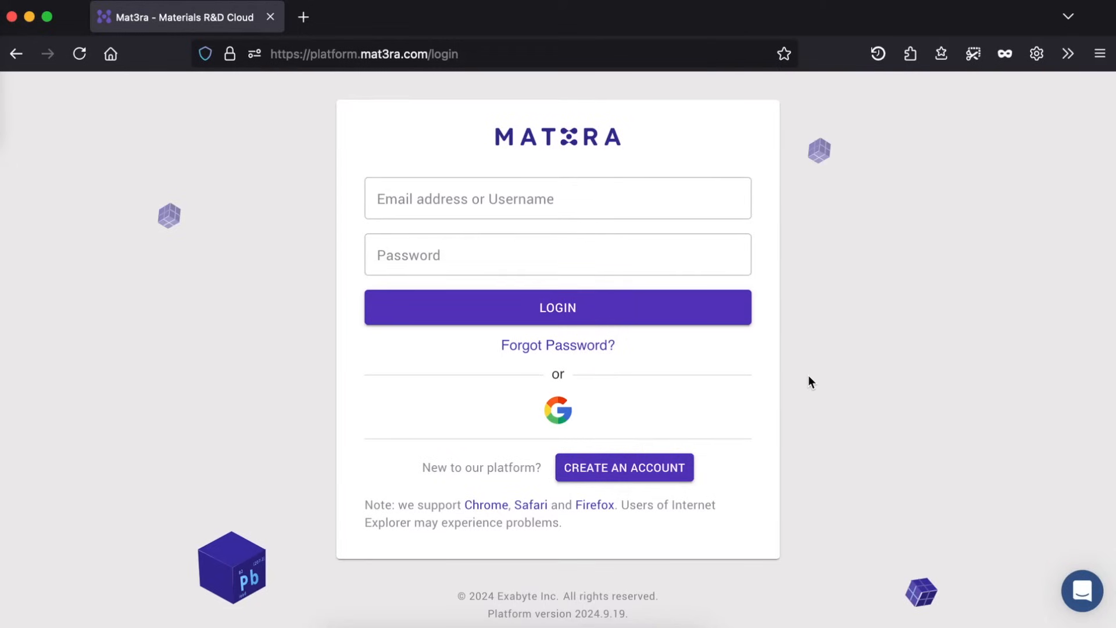
Sign in to the Mat3ra platform with the account username and password
{"action": "left_click", "coordinate": [557, 198]}
{"action": "type", "text": "pranab"}
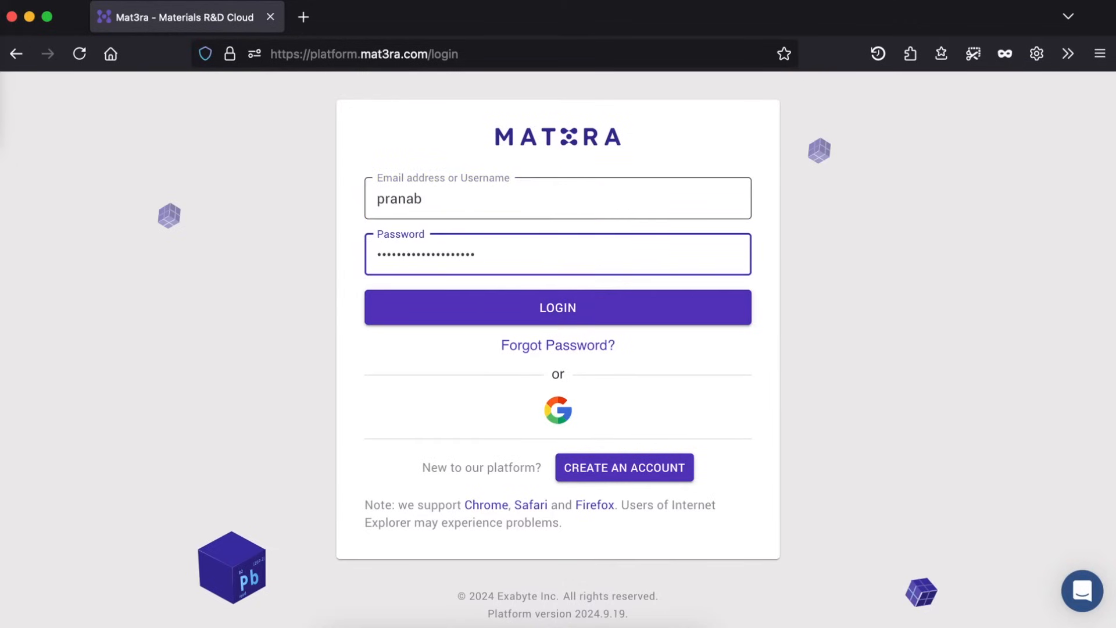
{"action": "left_click", "coordinate": [557, 308]}
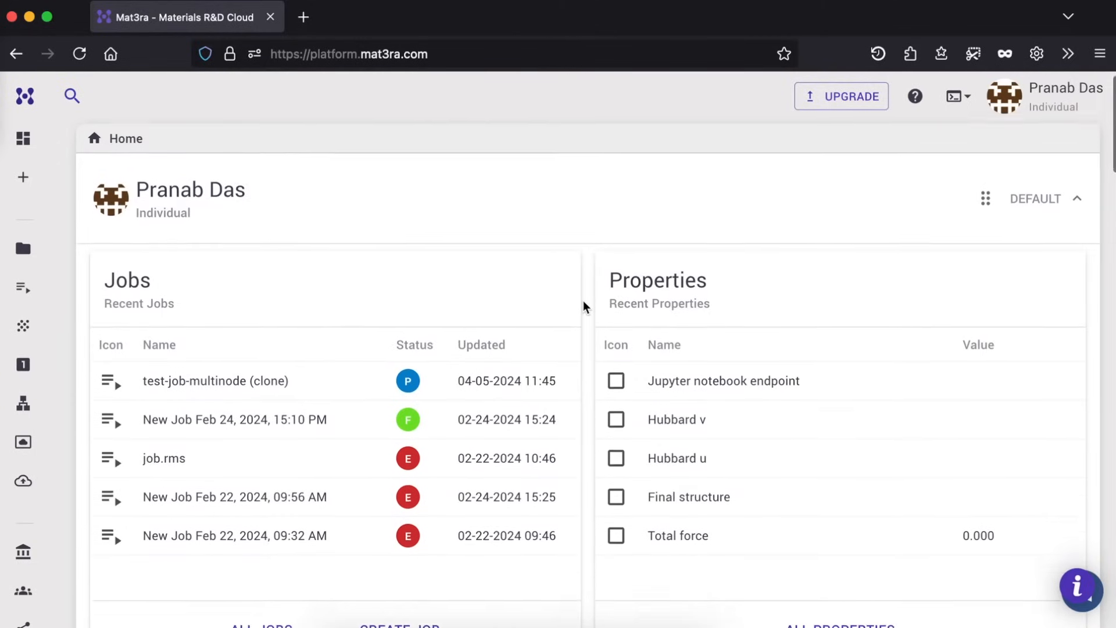
Scroll down the dashboard through recent jobs, properties, workflows and materials cards
{"action": "scroll", "scroll_direction": "down", "scroll_amount": 3}
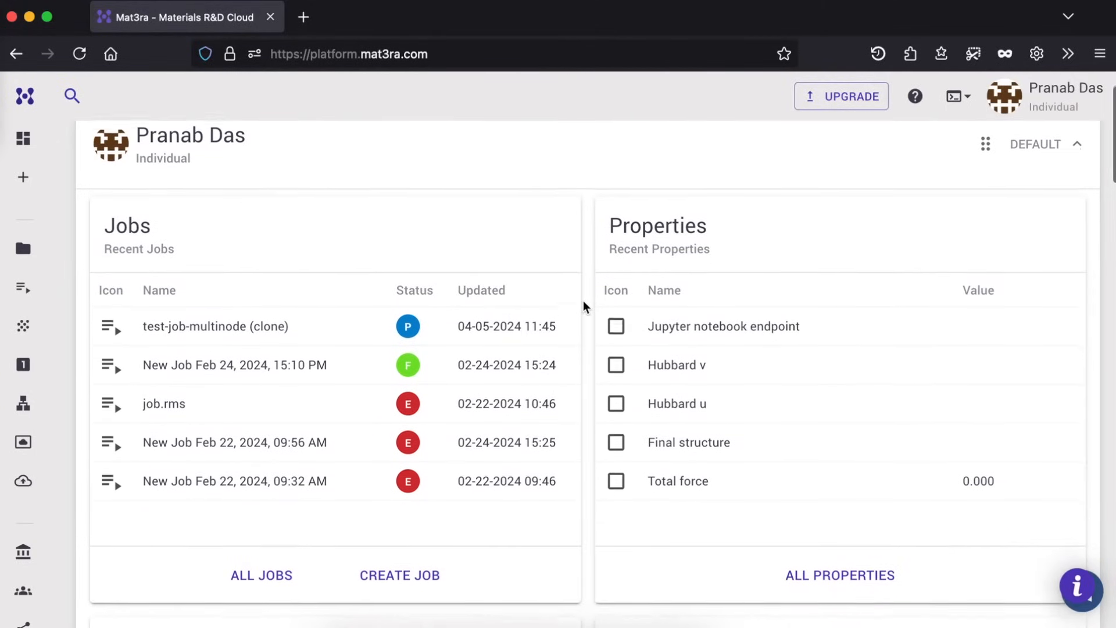
{"action": "scroll", "scroll_direction": "down", "scroll_amount": 3}
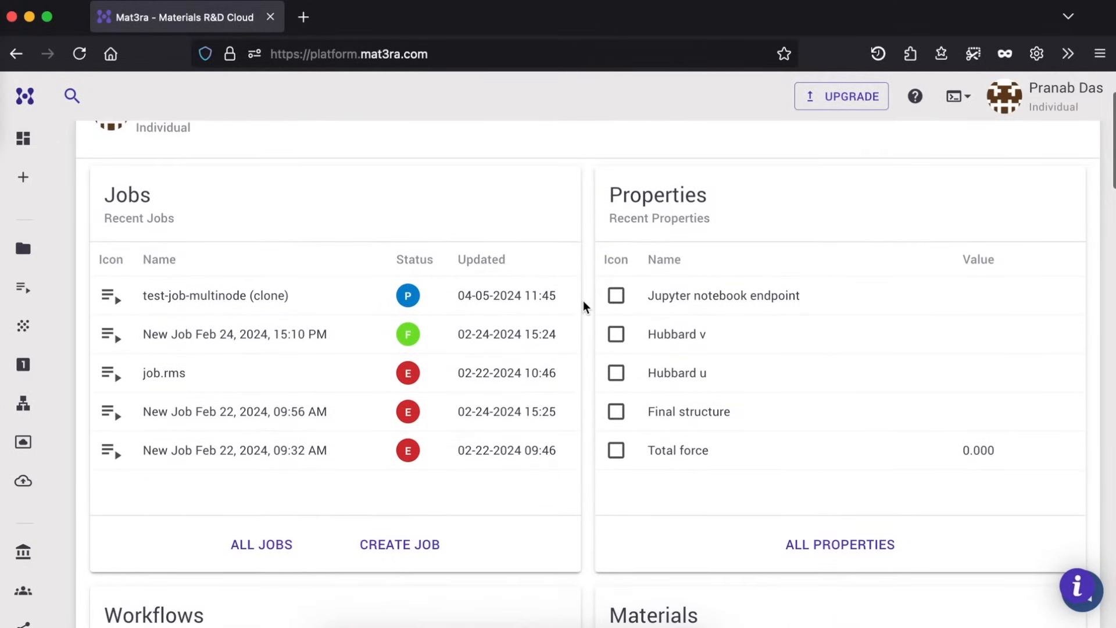
{"action": "scroll", "scroll_direction": "down", "scroll_amount": 3}
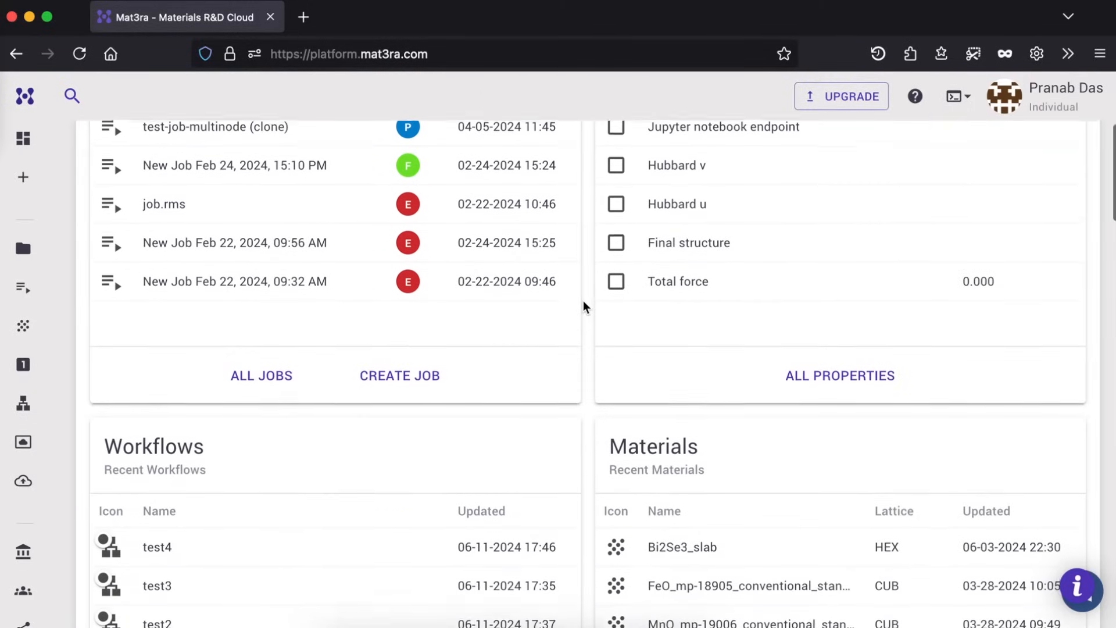
{"action": "scroll", "scroll_direction": "down", "scroll_amount": 3}
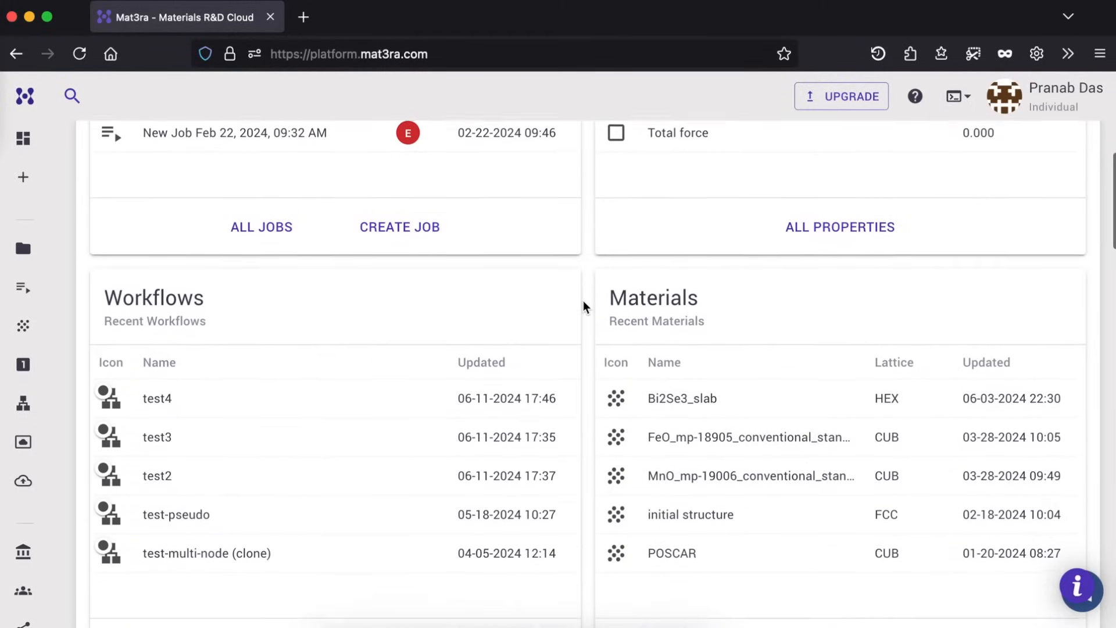
{"action": "scroll", "scroll_direction": "down", "scroll_amount": 3}
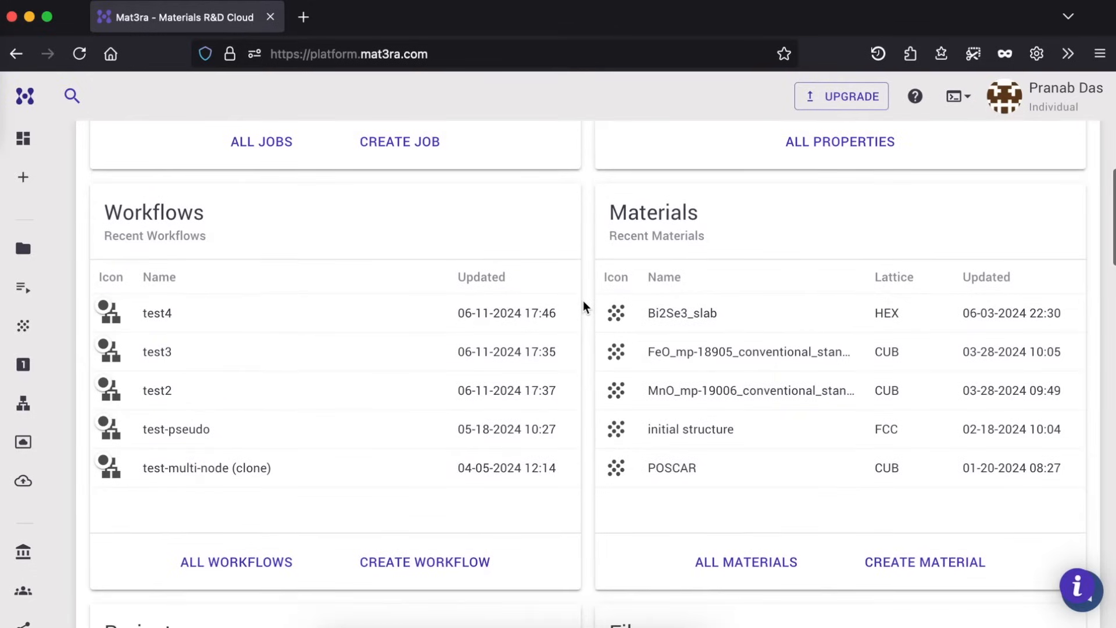
{"action": "scroll", "scroll_direction": "down", "scroll_amount": 3}
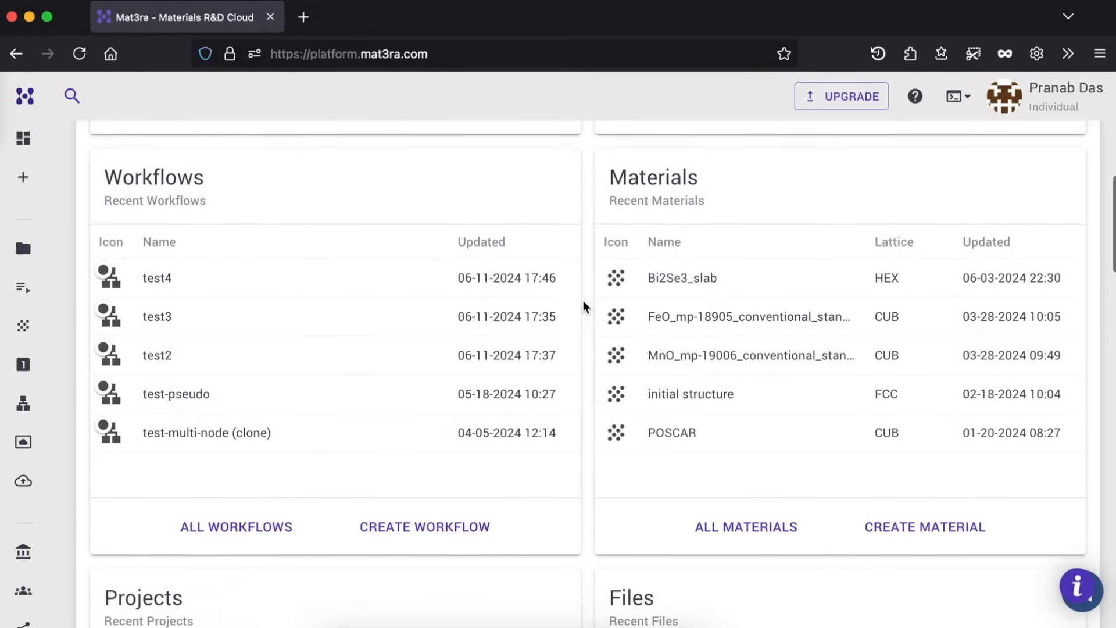
{"action": "scroll", "scroll_direction": "down", "scroll_amount": 3}
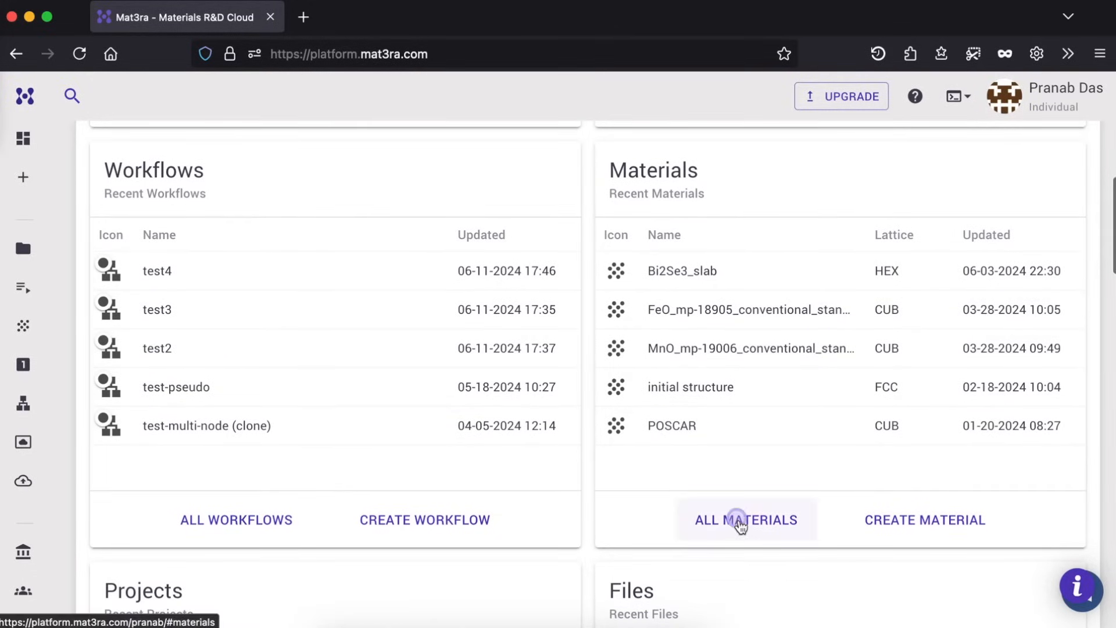
View all materials, check the Import menu and start creating a new material
{"action": "left_click", "coordinate": [745, 520]}
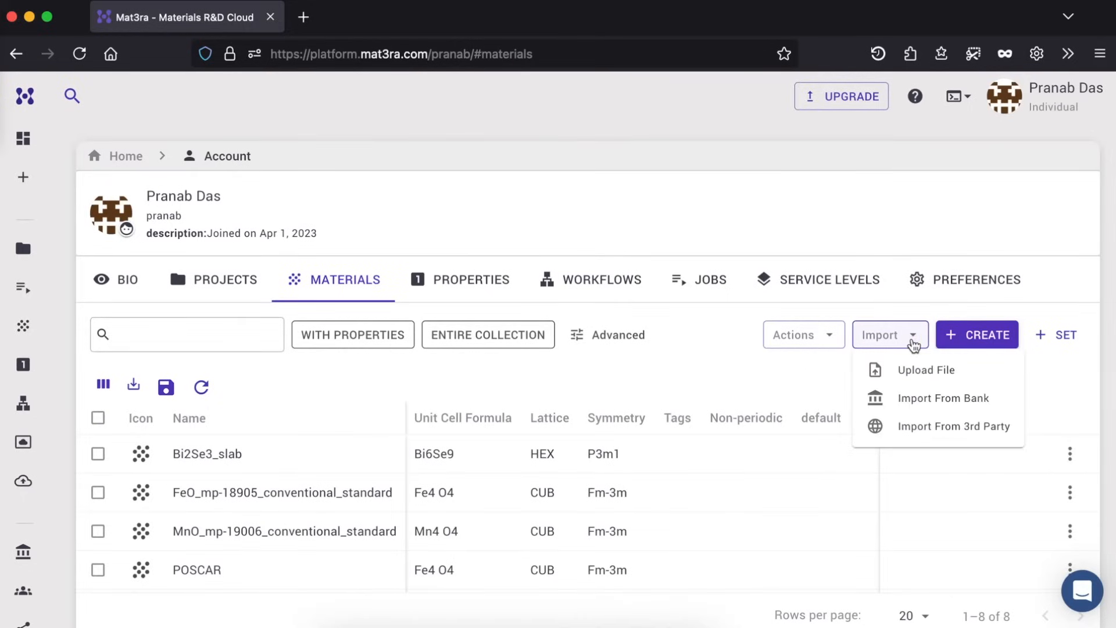
{"action": "left_click", "coordinate": [889, 335]}
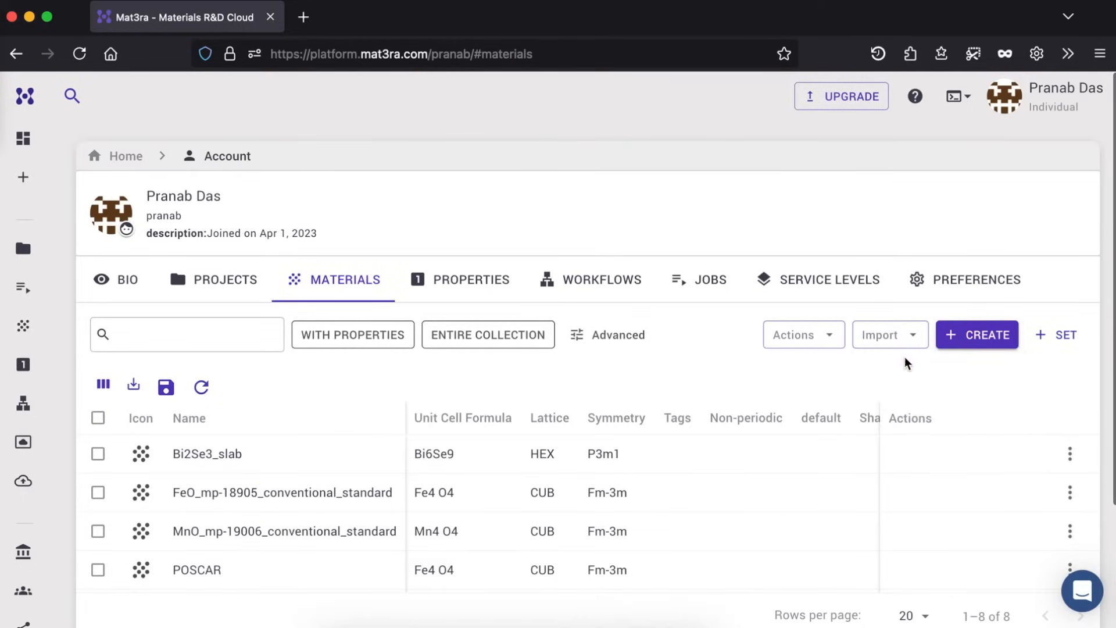
{"action": "left_click", "coordinate": [977, 335]}
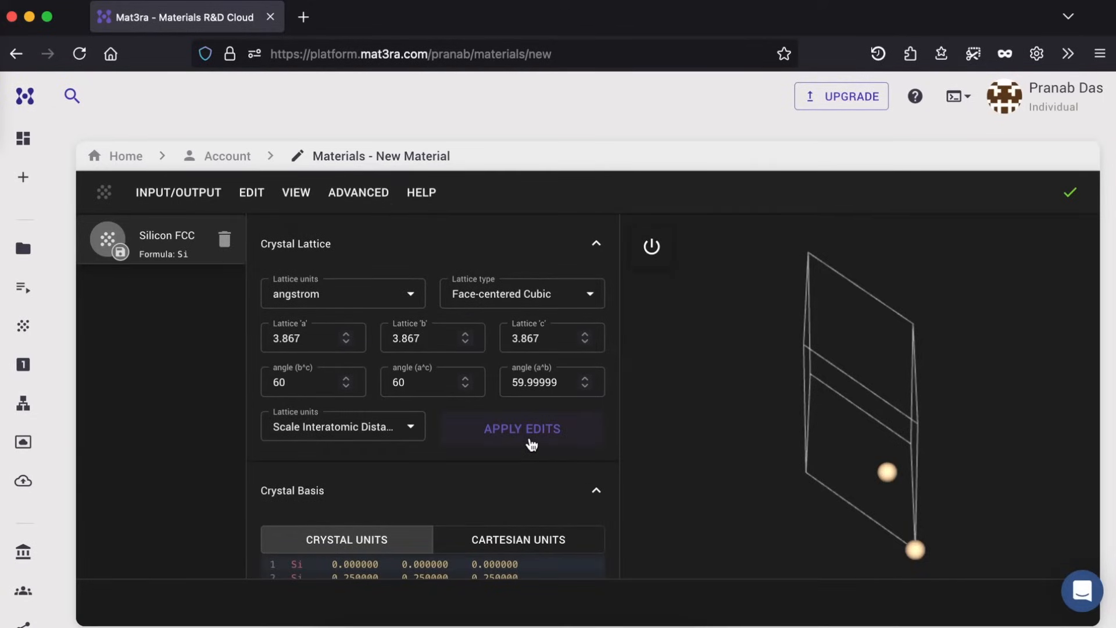
From the sidebar visit Workflows, the Jobs list and Bank > Materials
{"action": "left_click", "coordinate": [24, 96]}
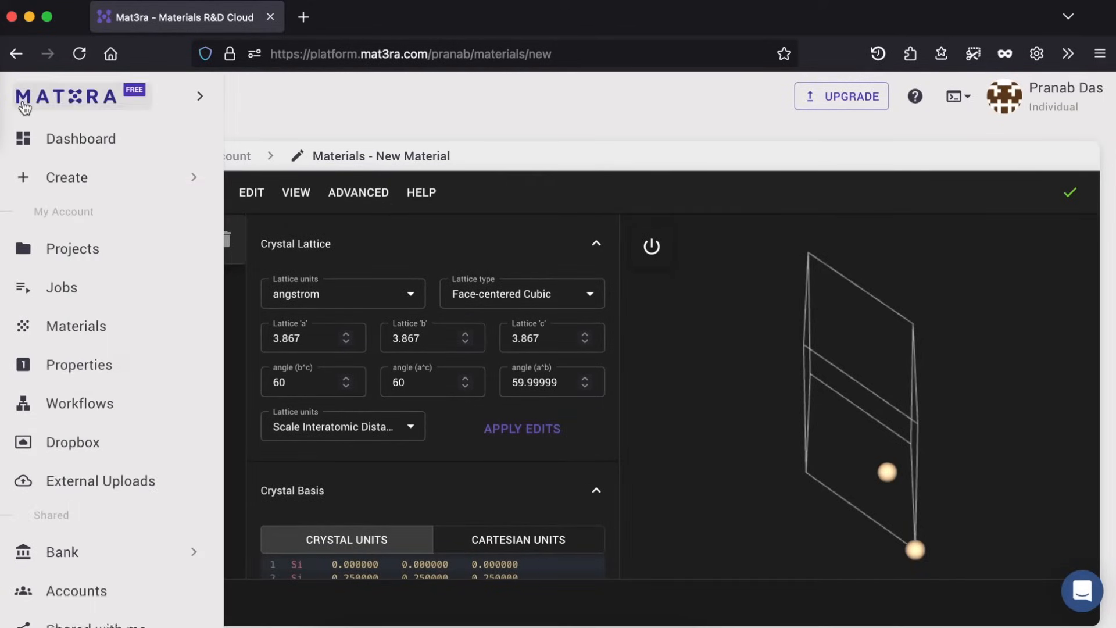
{"action": "left_click", "coordinate": [80, 403]}
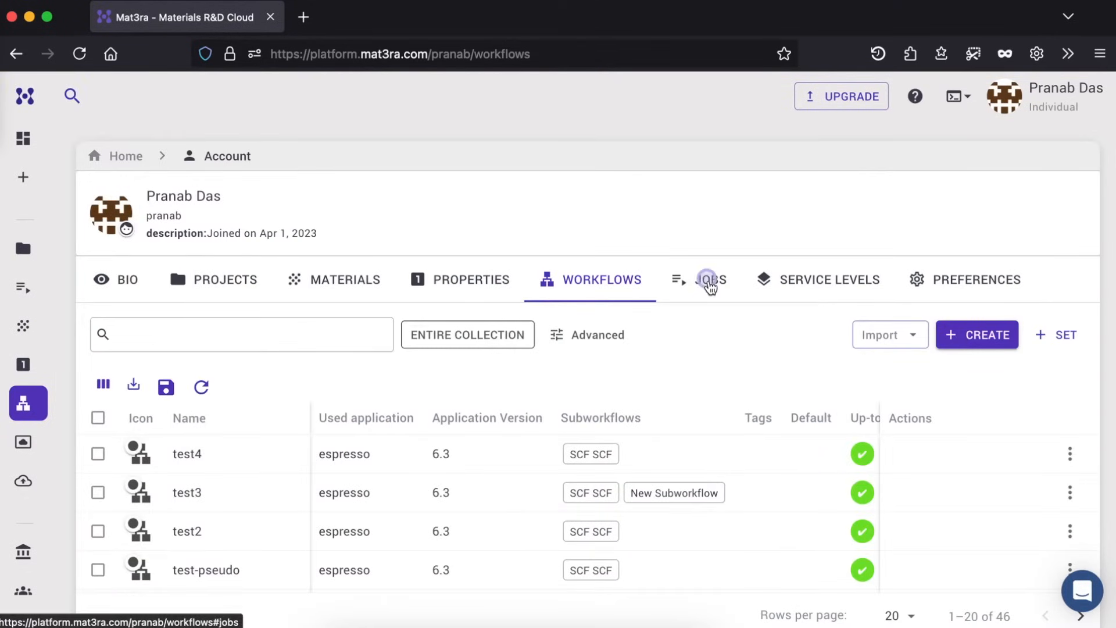
{"action": "left_click", "coordinate": [710, 279]}
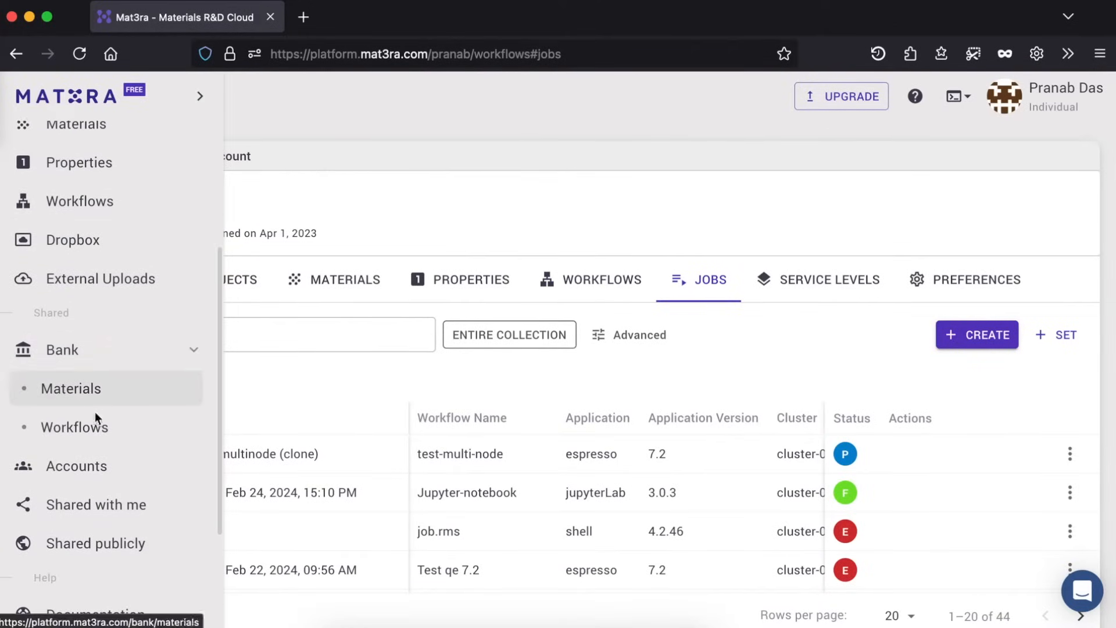
{"action": "left_click", "coordinate": [70, 388]}
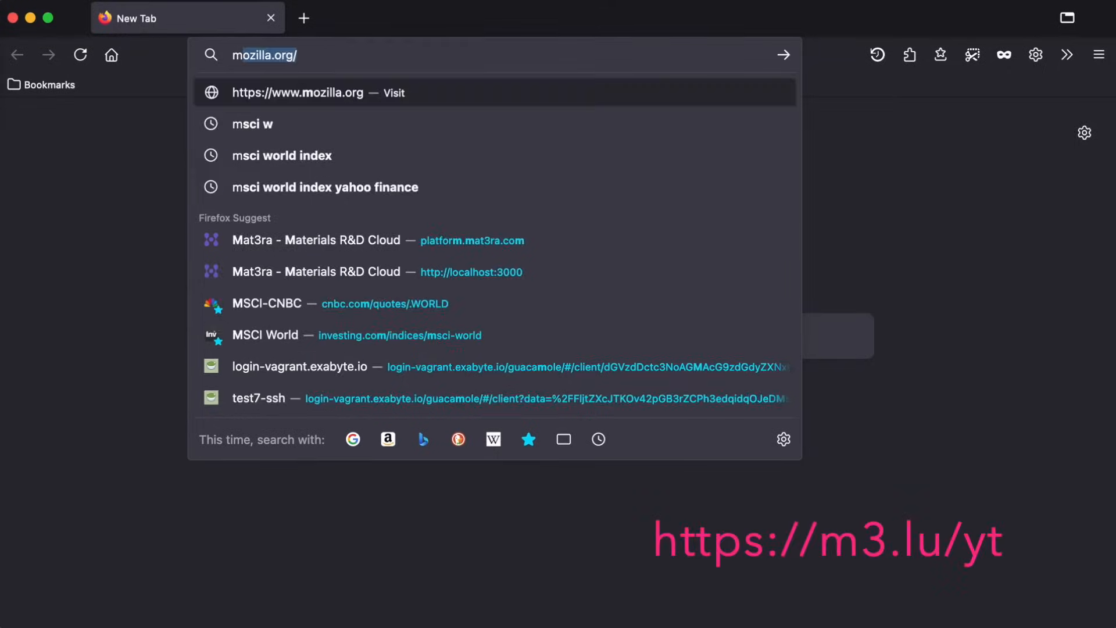
Load m3.lu/yt and scroll through the Mat3ra channel's tutorial videos
{"action": "type", "text": "m3.lu/"}
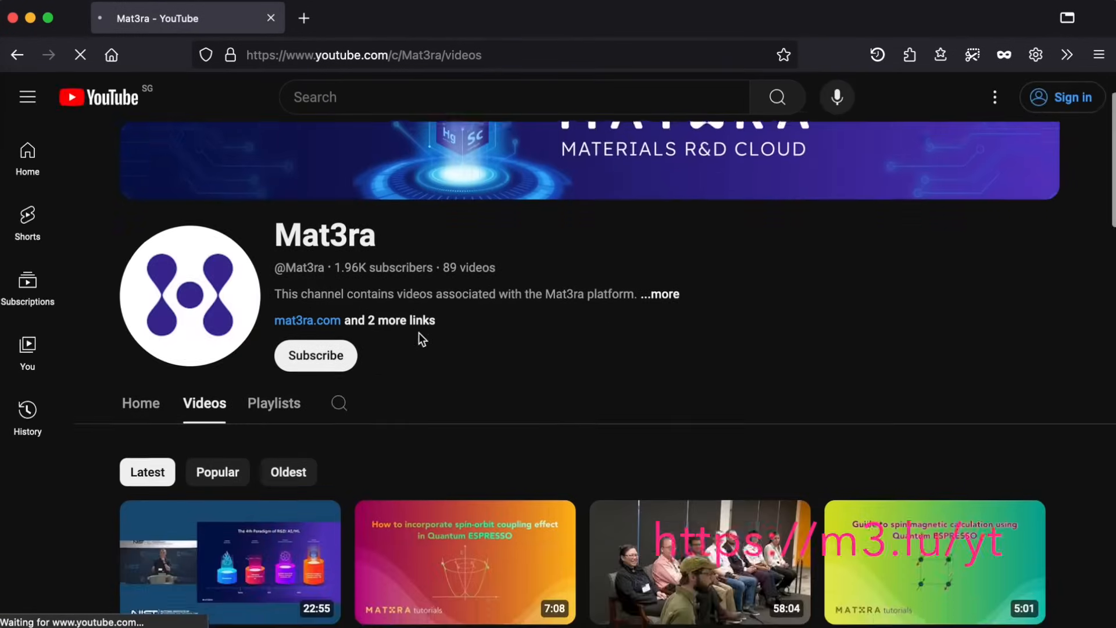
{"action": "scroll", "scroll_direction": "down", "scroll_amount": 3}
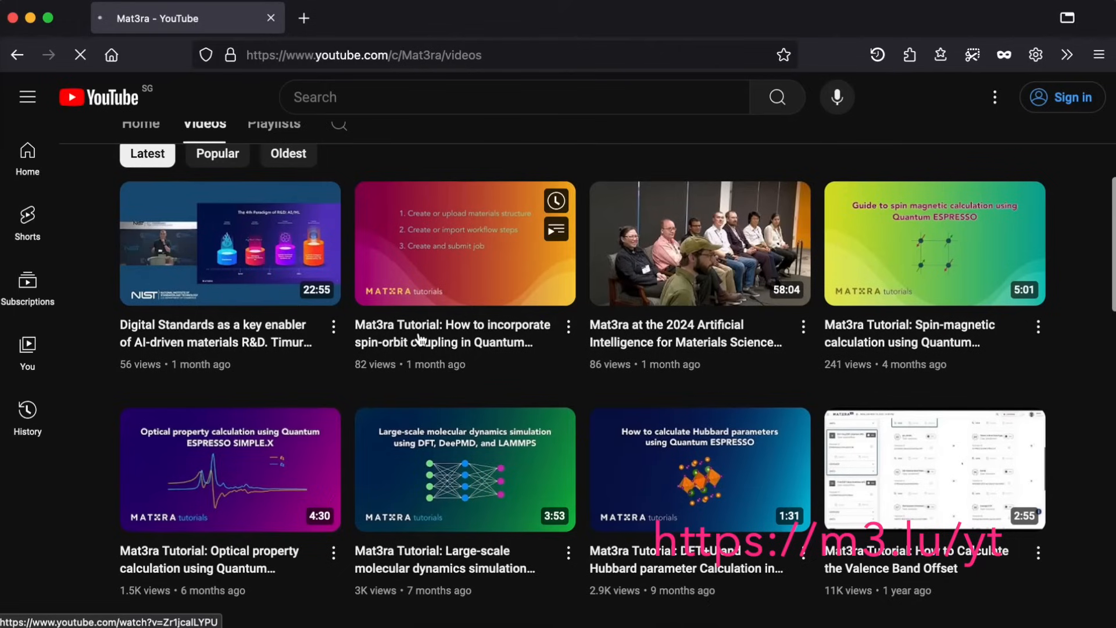
{"action": "scroll", "scroll_direction": "down", "scroll_amount": 3}
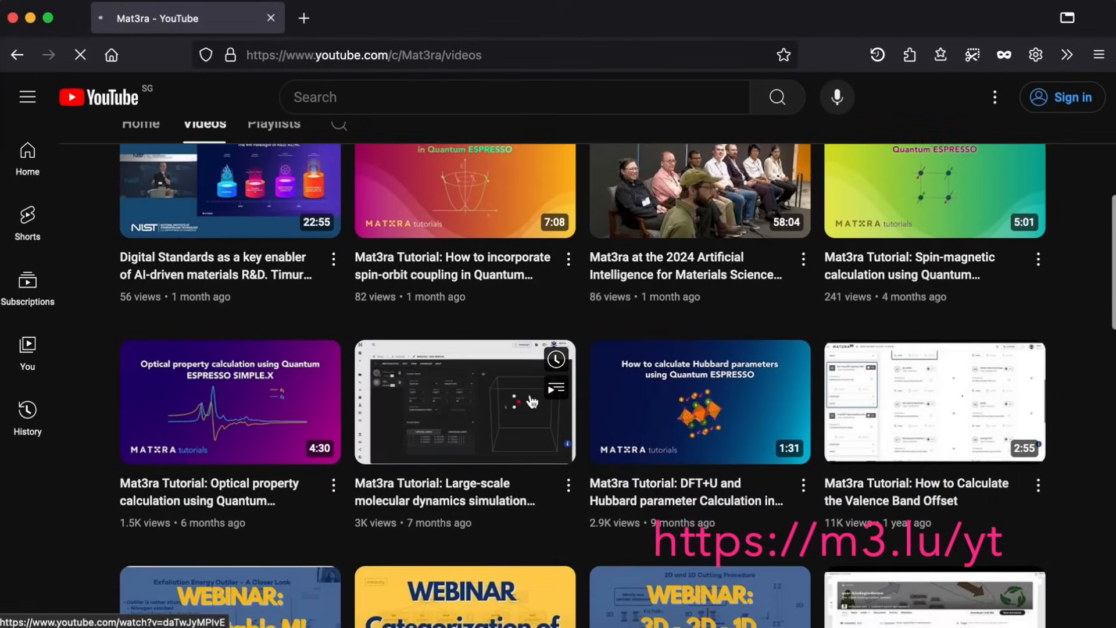
{"action": "left_click", "coordinate": [304, 18]}
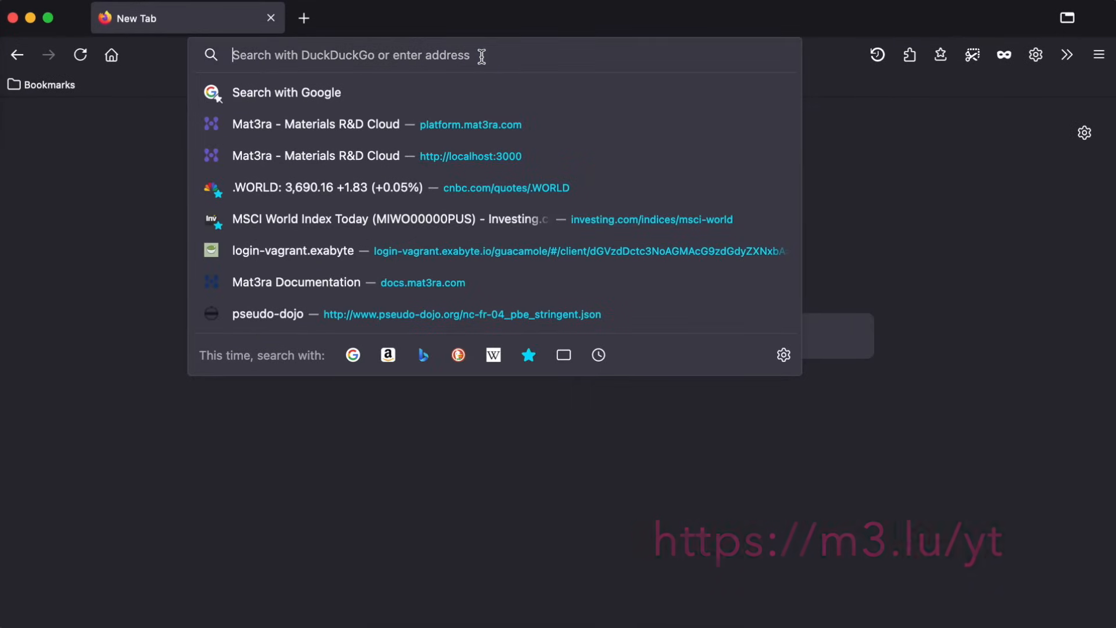
Go to docs.mat3ra.com, search for ssh and open the SSH Terminal page, dismissing the banner
{"action": "type", "text": "docs.mat3ra.com/"}
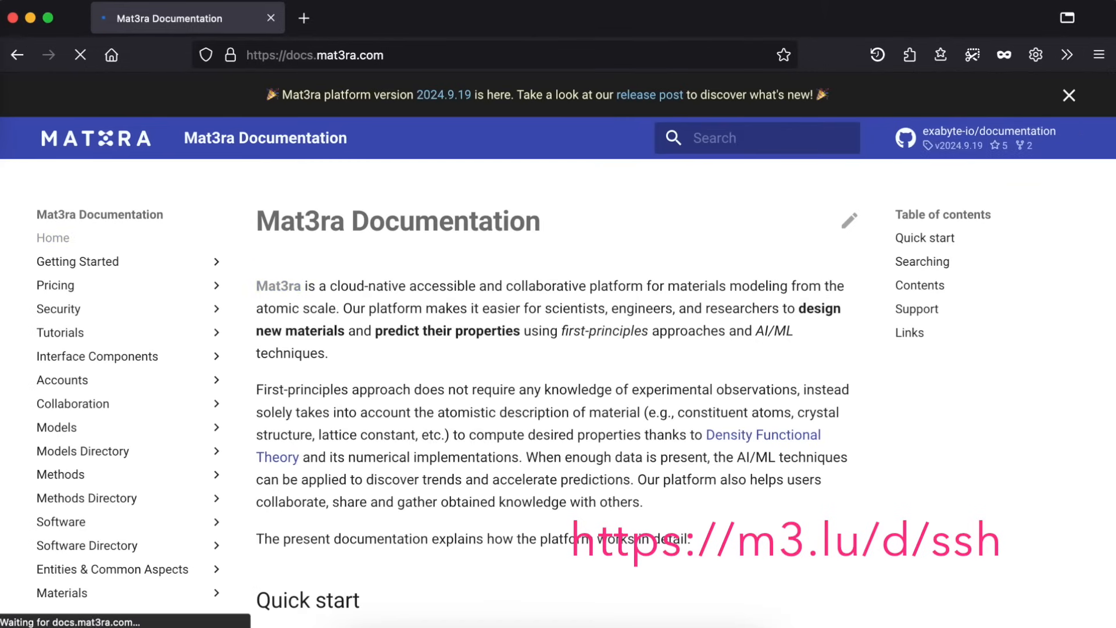
{"action": "type", "text": "ssh/?h=ssh"}
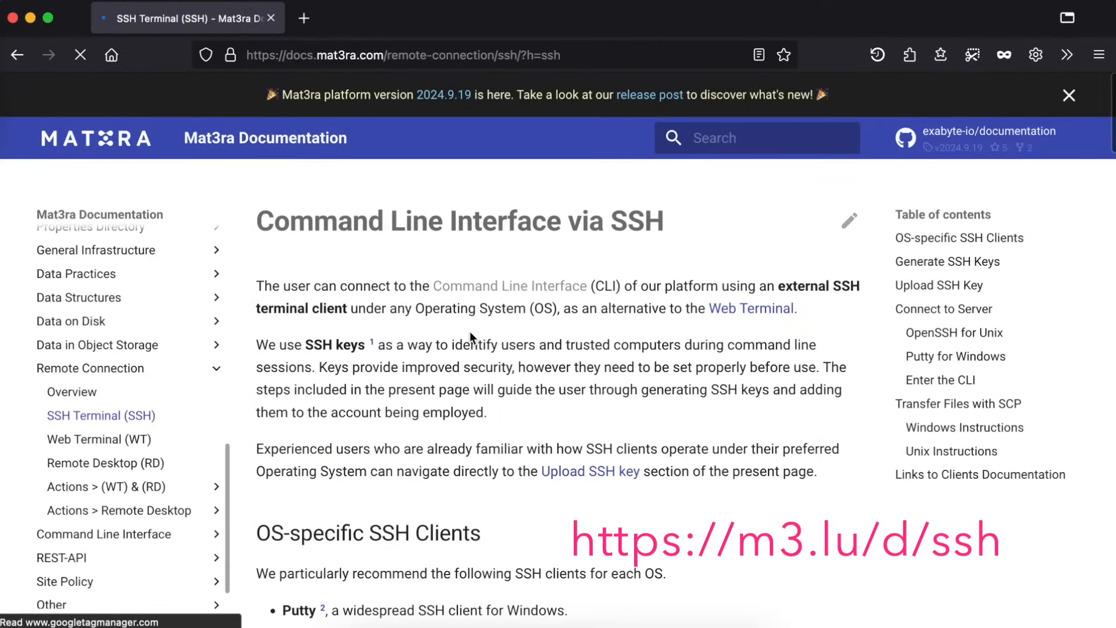
{"action": "left_click", "coordinate": [1068, 95]}
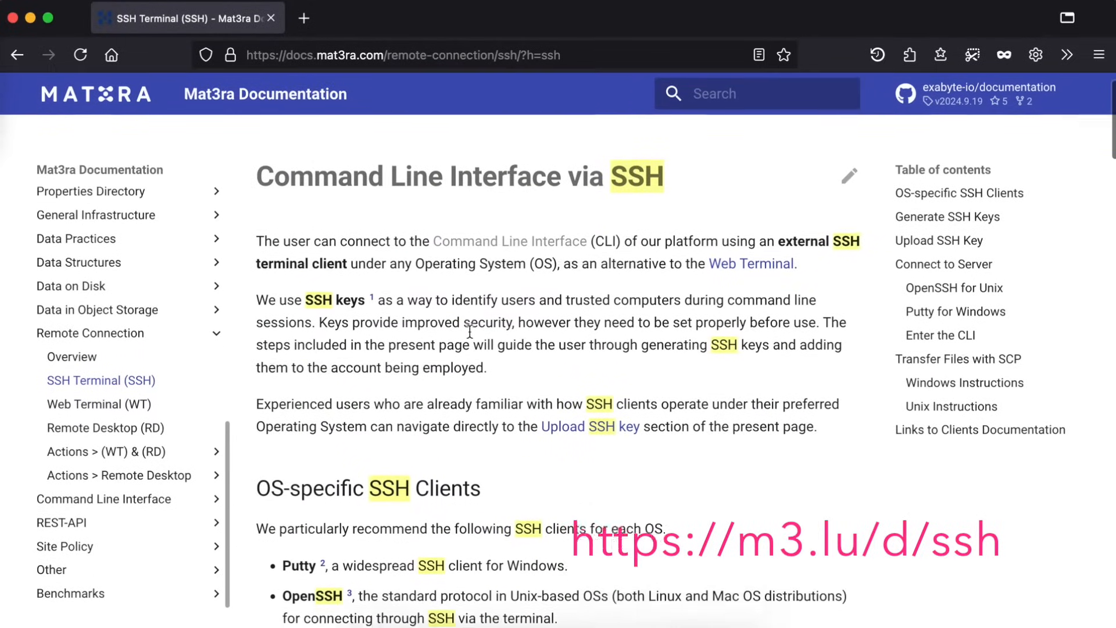
Read down the SSH Terminal page to the Connect to Server section
{"action": "scroll", "scroll_direction": "down", "scroll_amount": 3}
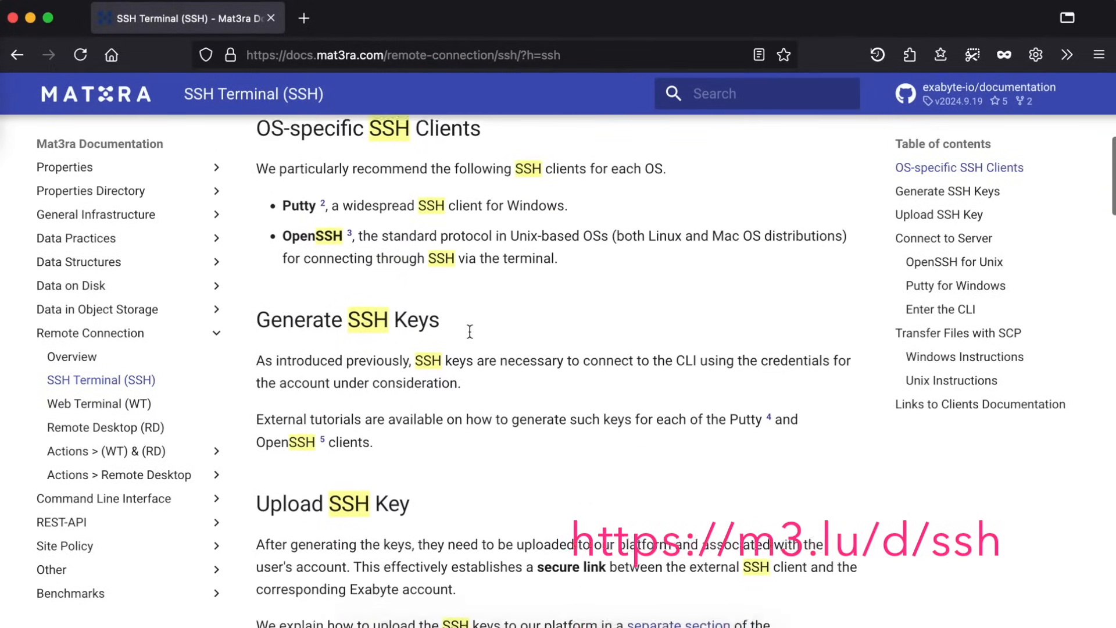
{"action": "scroll", "scroll_direction": "down", "scroll_amount": 3}
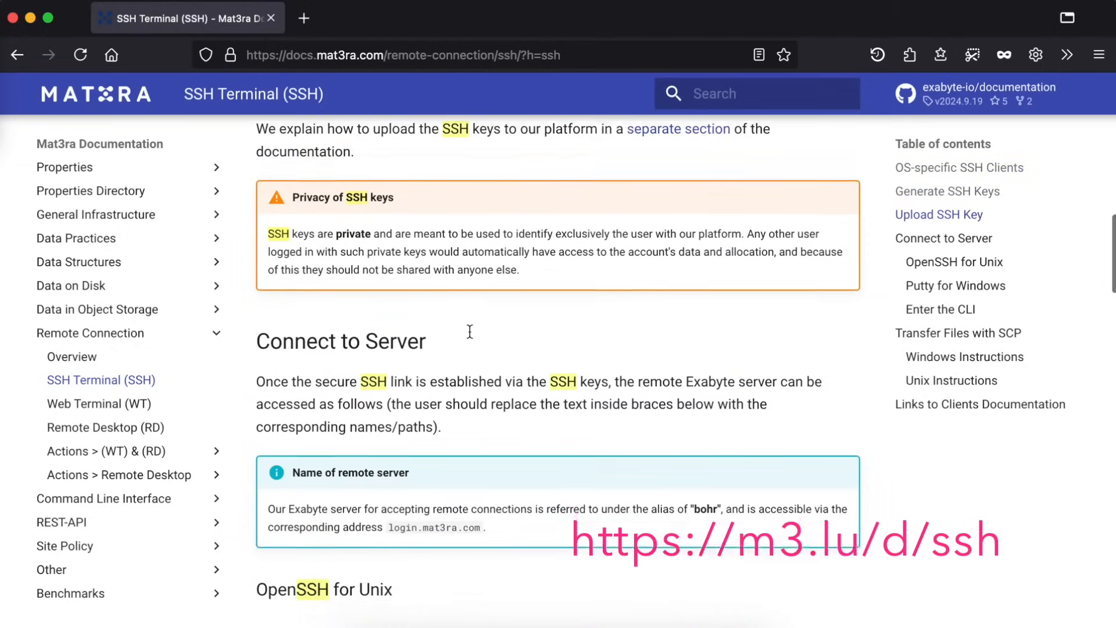
{"action": "scroll", "scroll_direction": "down", "scroll_amount": 3}
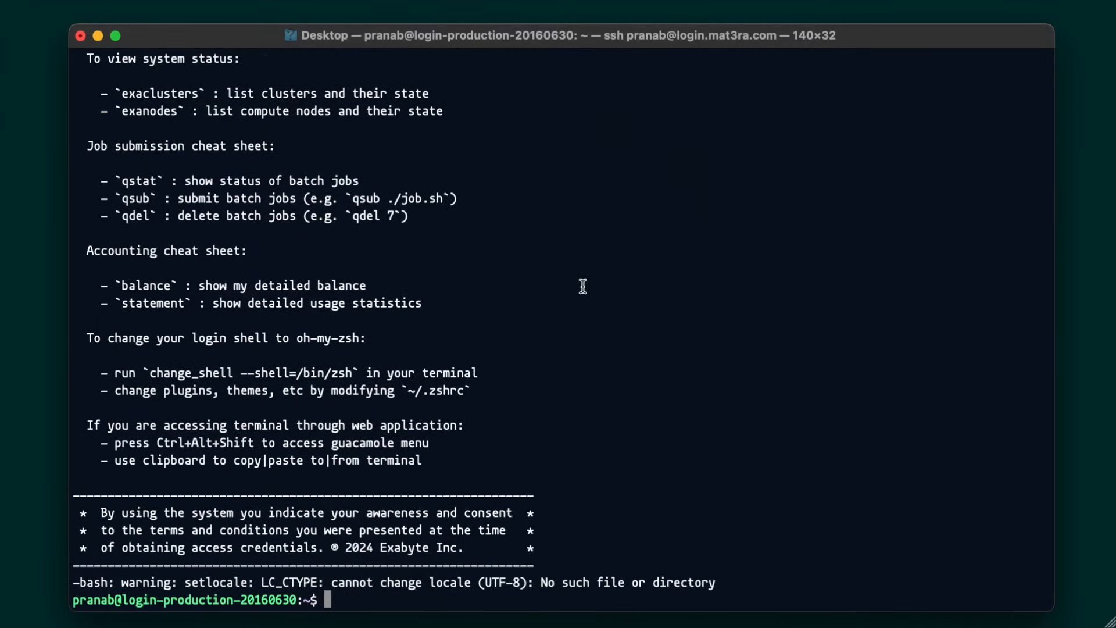
Run exaclusters and exanodes over SSH, then begin qstat to check batch jobs
{"action": "type", "text": "exaclusters"}
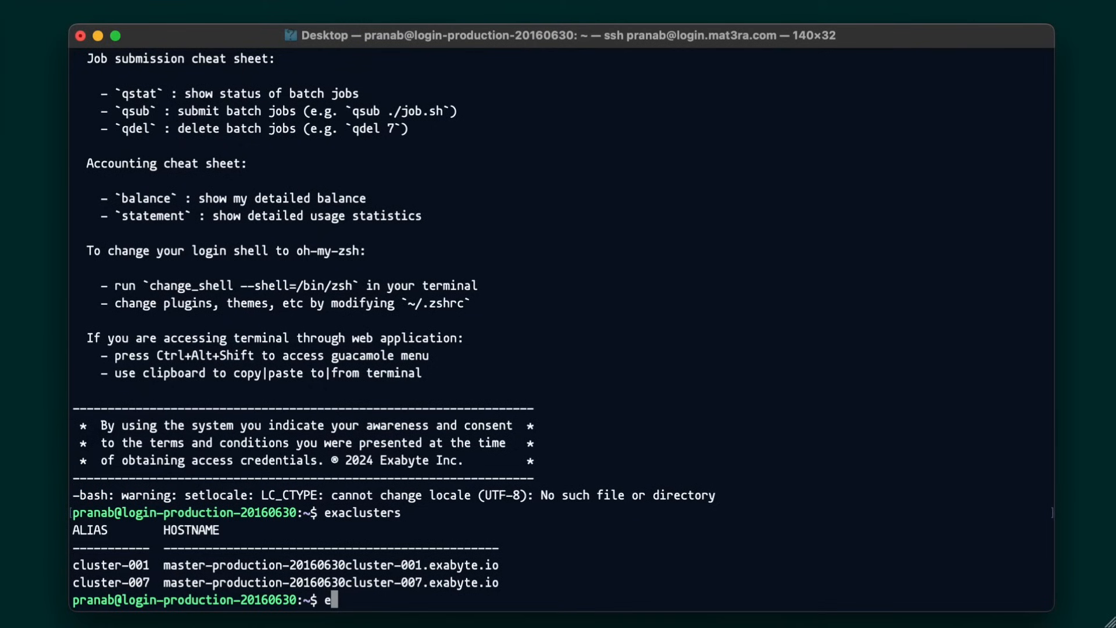
{"action": "type", "text": "xanodes"}
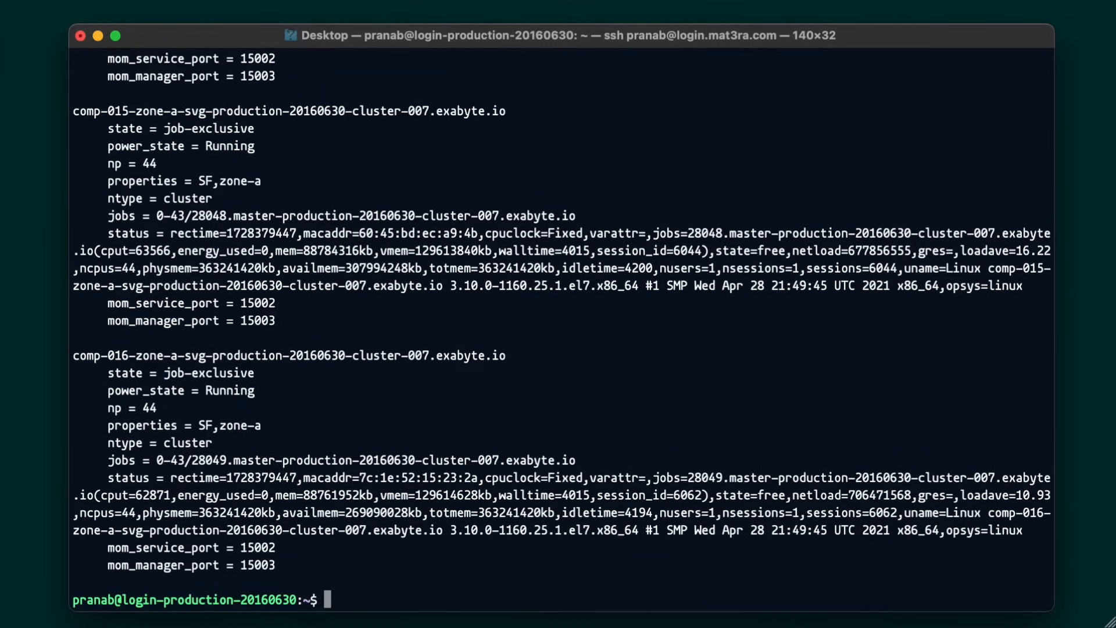
{"action": "type", "text": "qstat"}
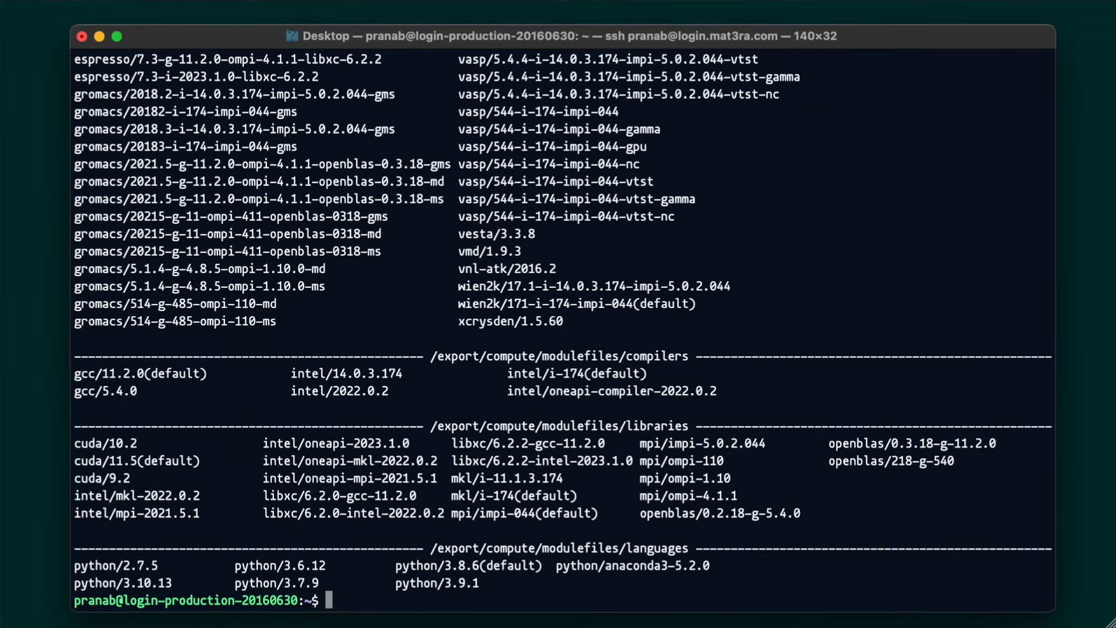
Run the module listing command to display installed software modules like espresso and gromacs
{"action": "type", "text": "gcc -"}
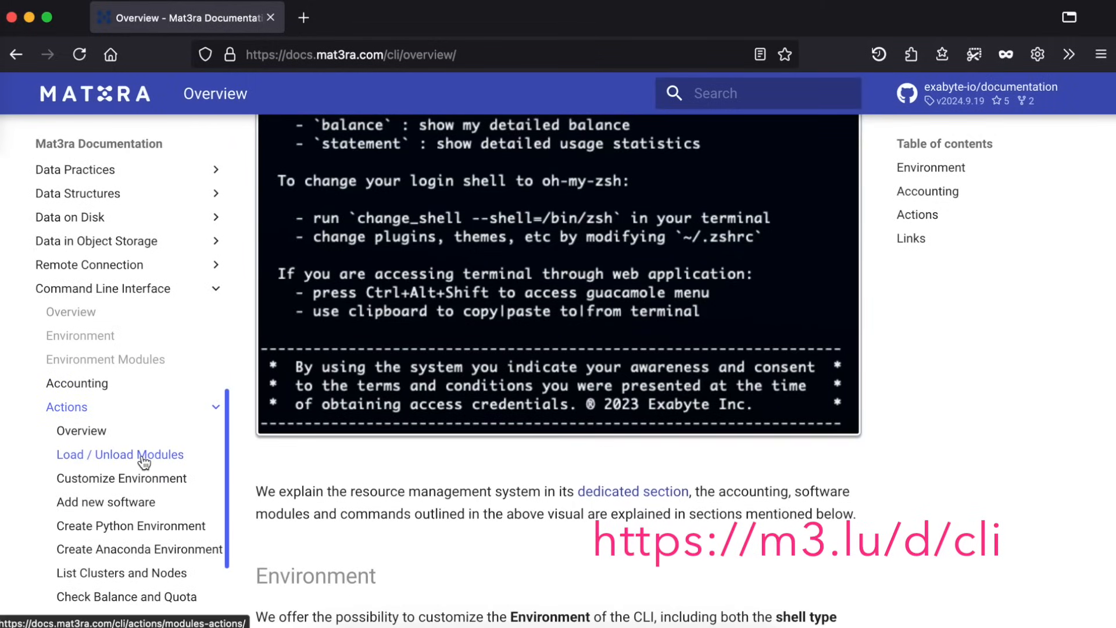
Open Load / Unload Modules, browse cli-job-examples to espresso/pw.x, then return to the platform home
{"action": "left_click", "coordinate": [120, 454]}
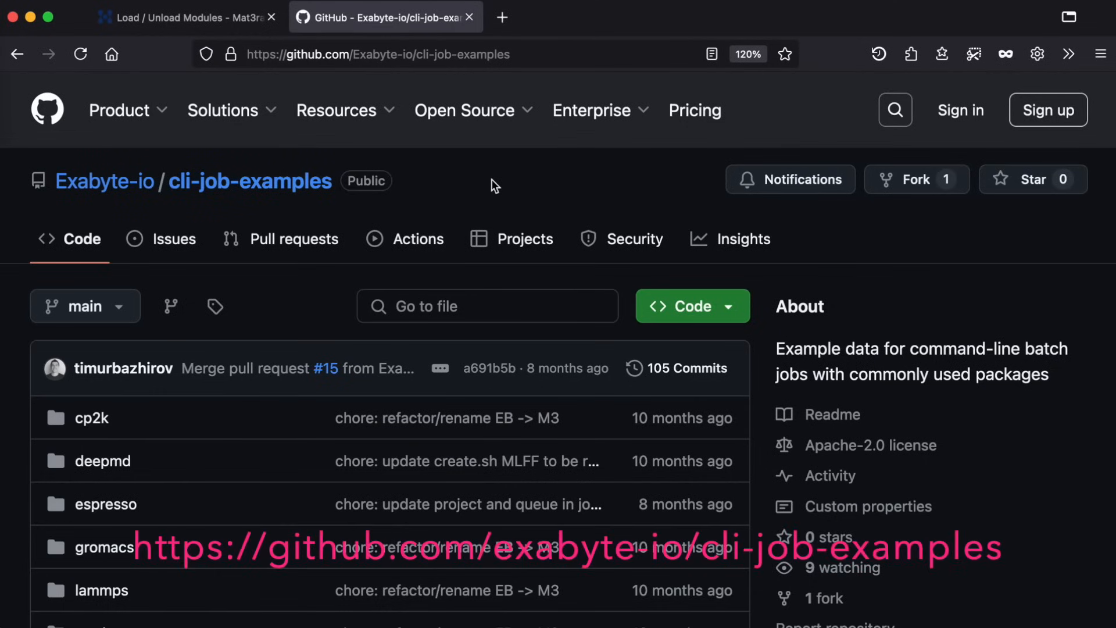
{"action": "left_click", "coordinate": [105, 504]}
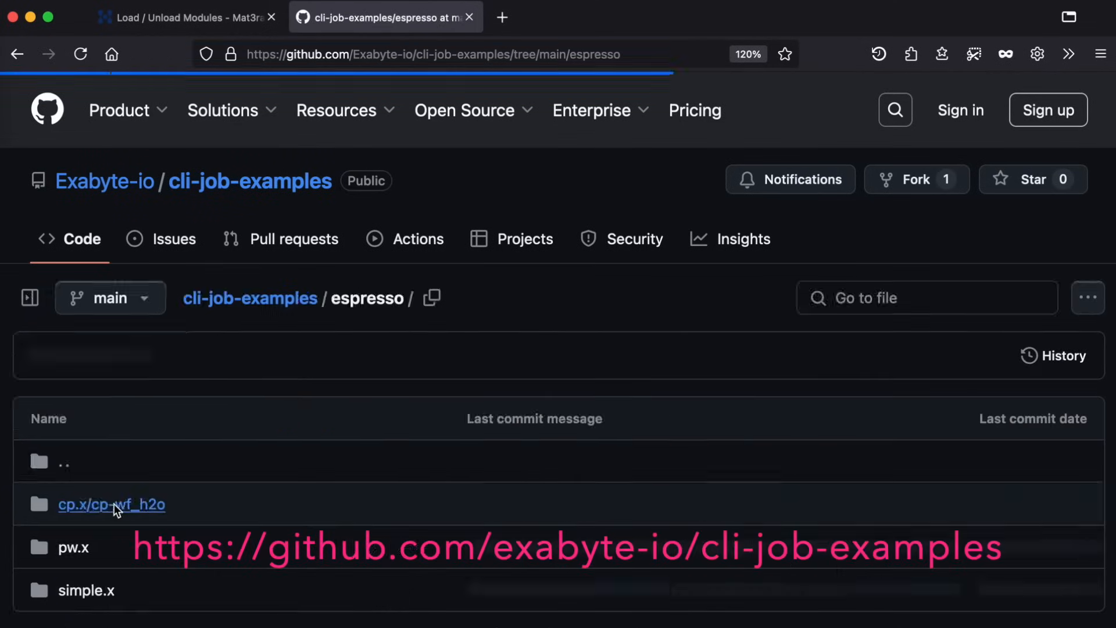
{"action": "left_click", "coordinate": [73, 547]}
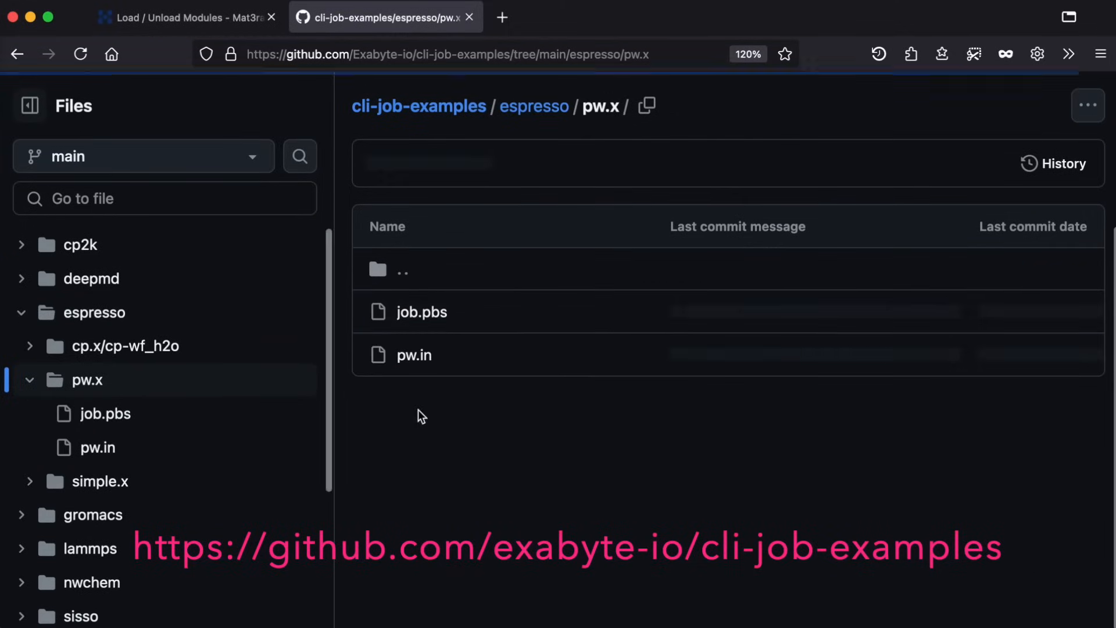
{"action": "left_click", "coordinate": [421, 311]}
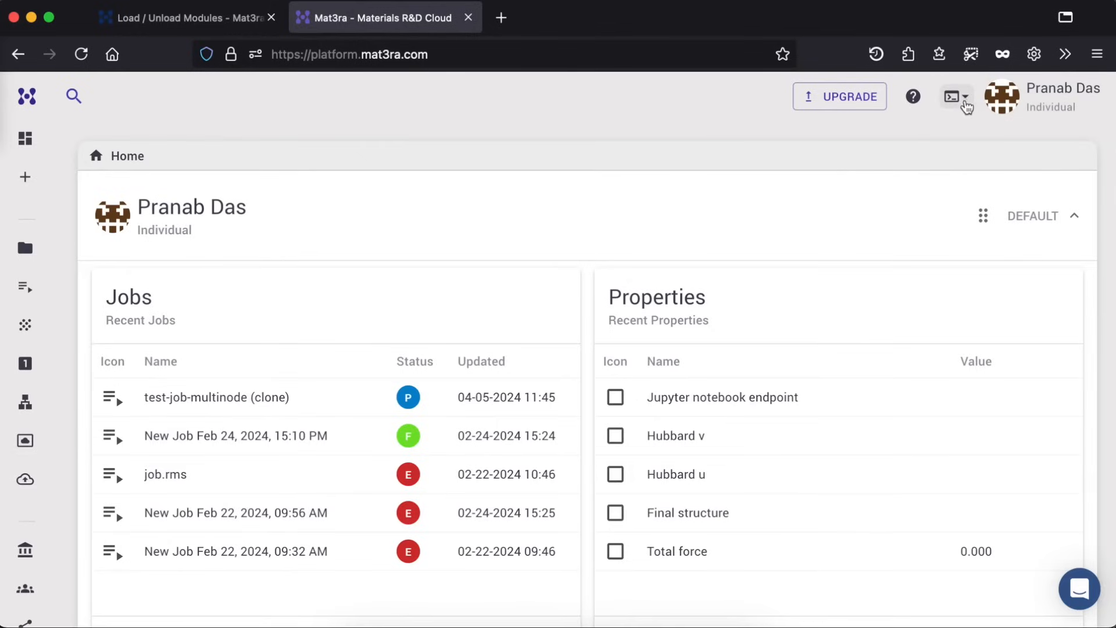
Open the header terminal dropdown to reach the REST-API docs and API Explorer
{"action": "left_click", "coordinate": [952, 96]}
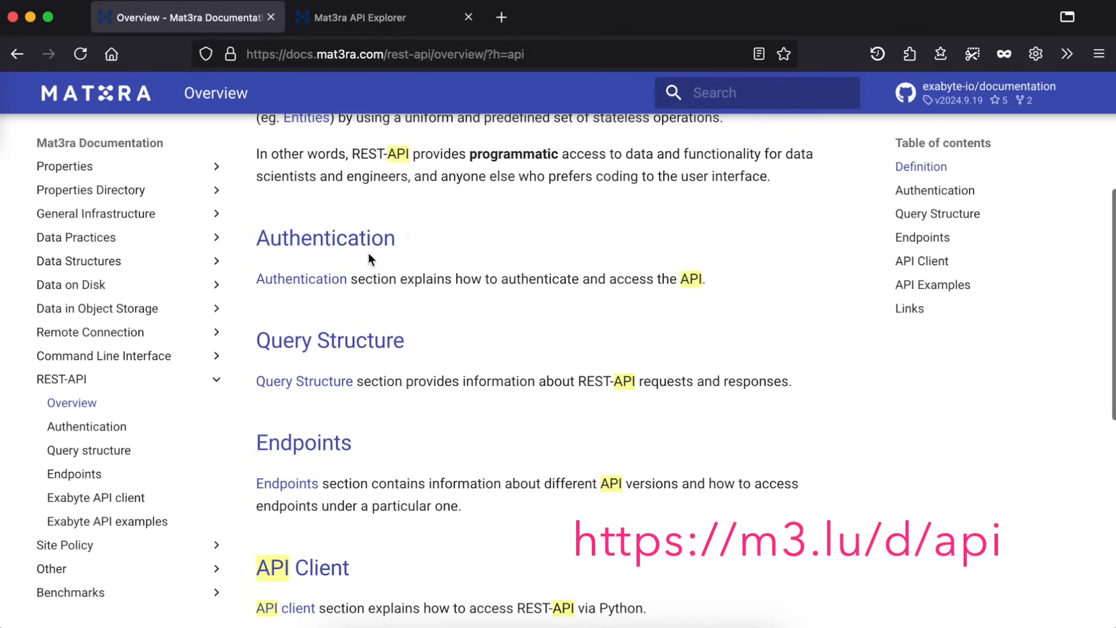
Read the Authentication docs down to the Logout example, then switch to the API Explorer
{"action": "left_click", "coordinate": [326, 237]}
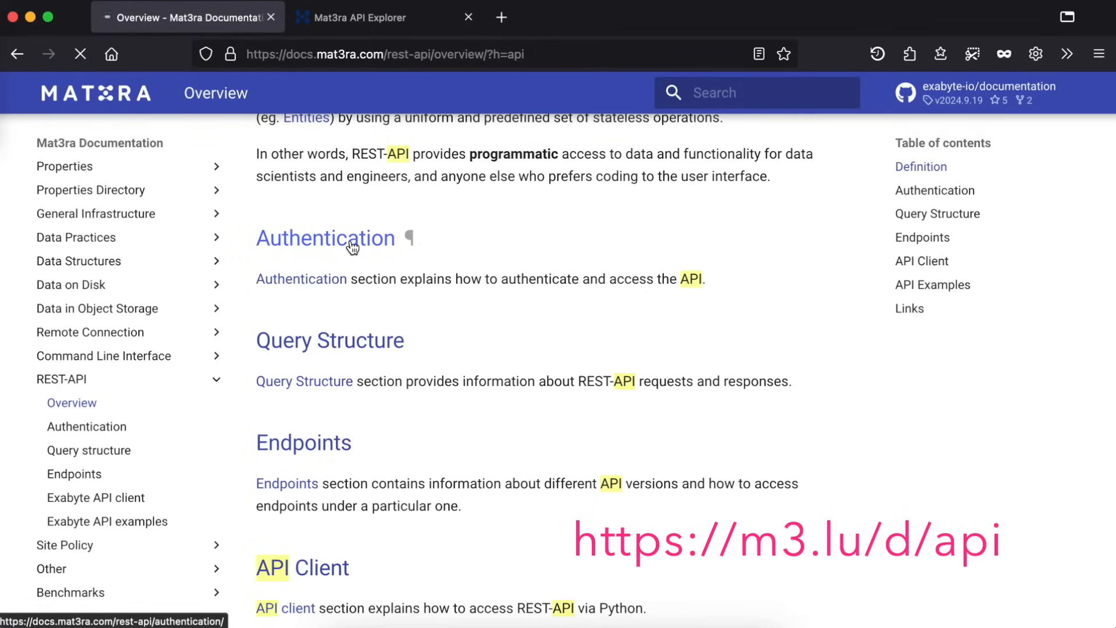
{"action": "left_click", "coordinate": [325, 238]}
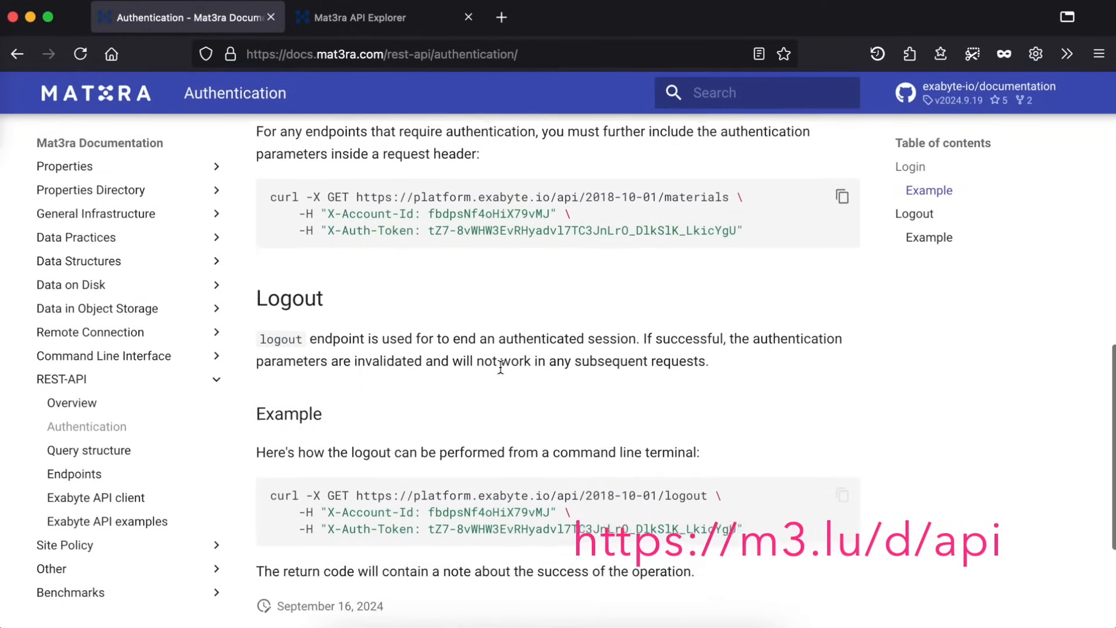
{"action": "scroll", "scroll_direction": "down", "scroll_amount": 3}
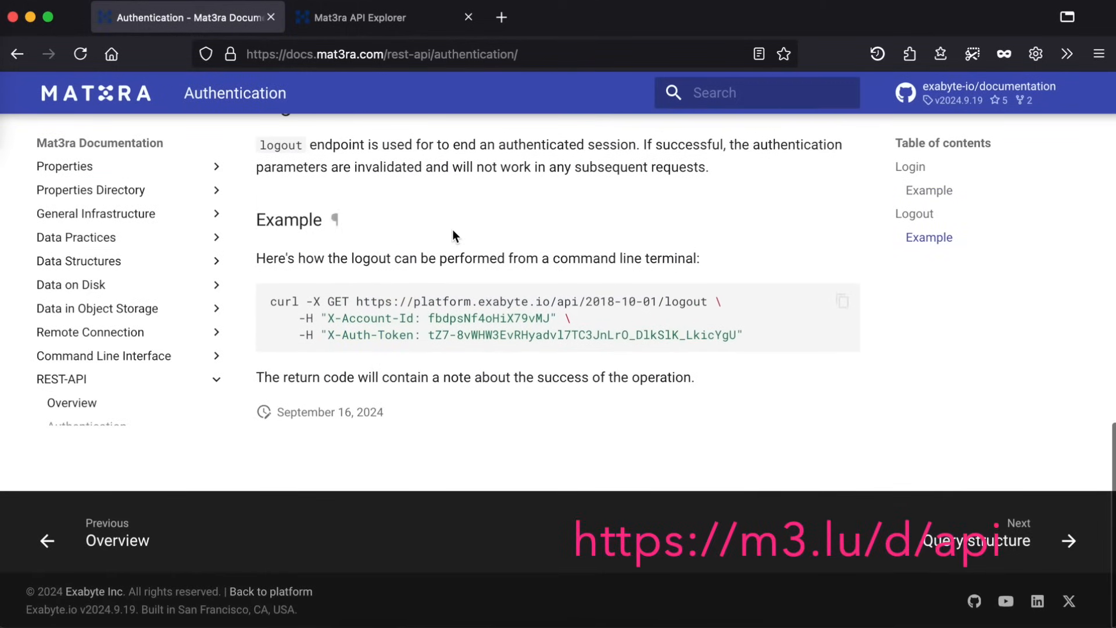
{"action": "left_click", "coordinate": [362, 16]}
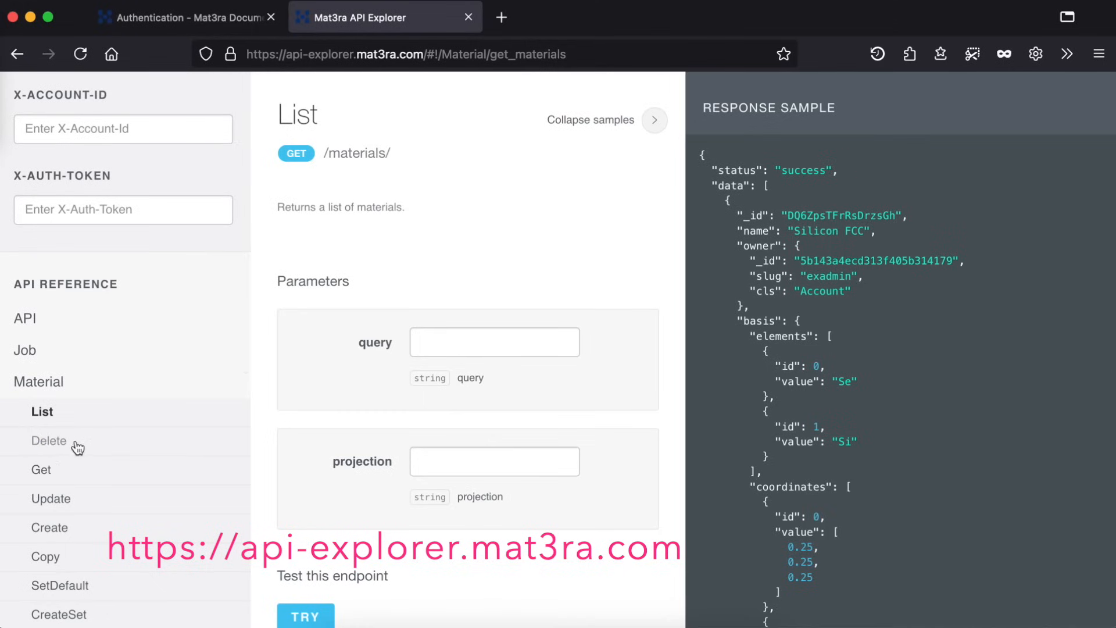
{"action": "mouse_move", "coordinate": [45, 475]}
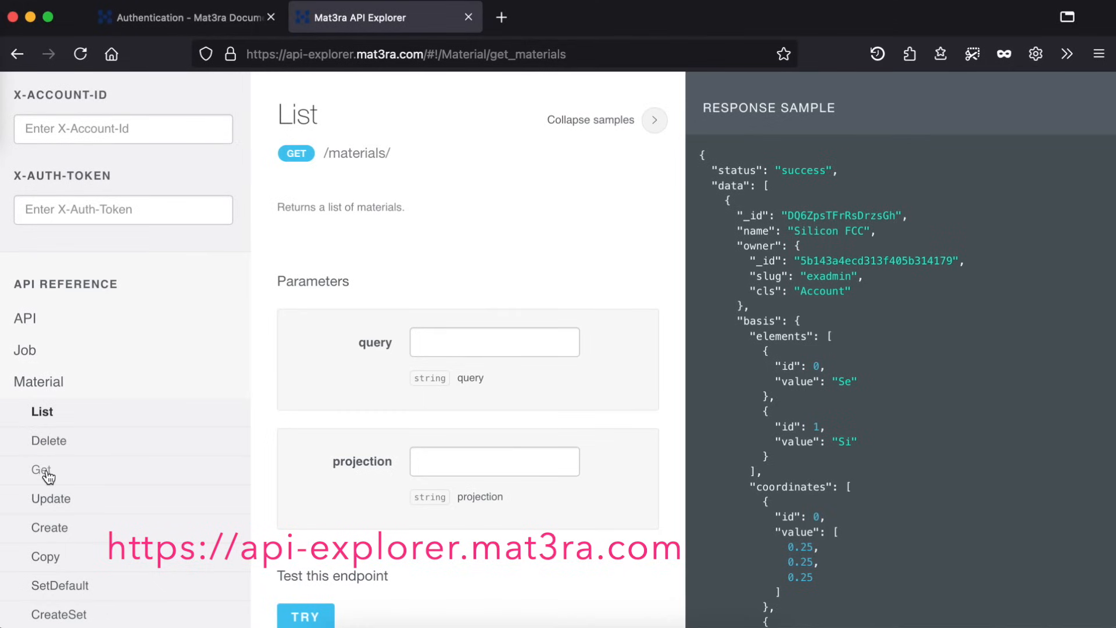
View the Get endpoint for retrieving a single material
{"action": "left_click", "coordinate": [41, 469]}
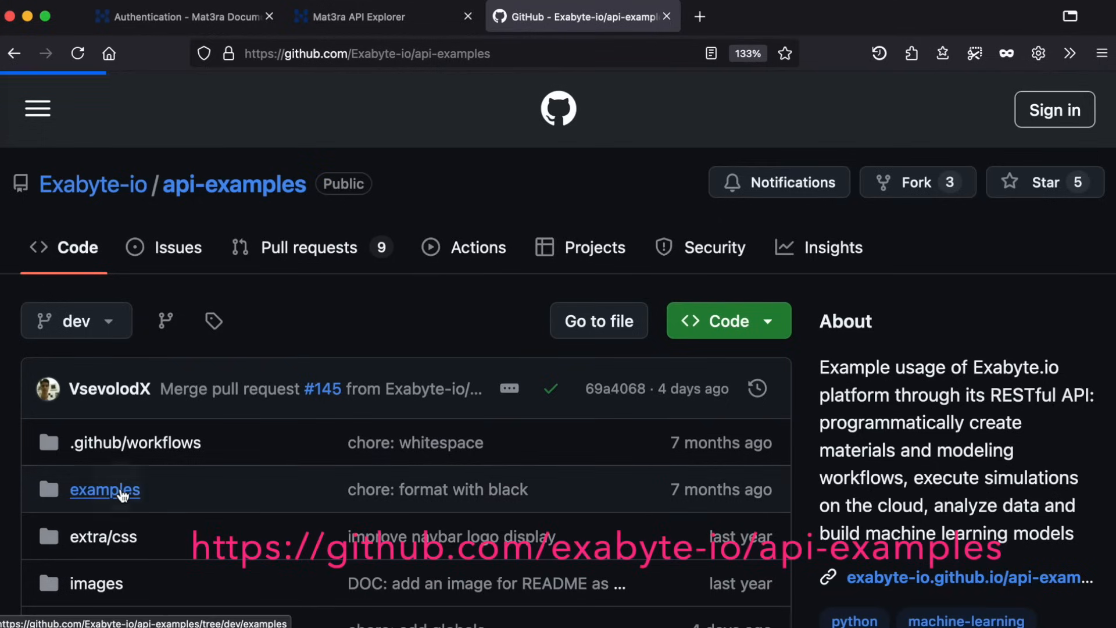
Navigate examples > workflow and open qe_scf_calculation.ipynb, the Quantum Espresso SCF calculation notebook
{"action": "left_click", "coordinate": [104, 489]}
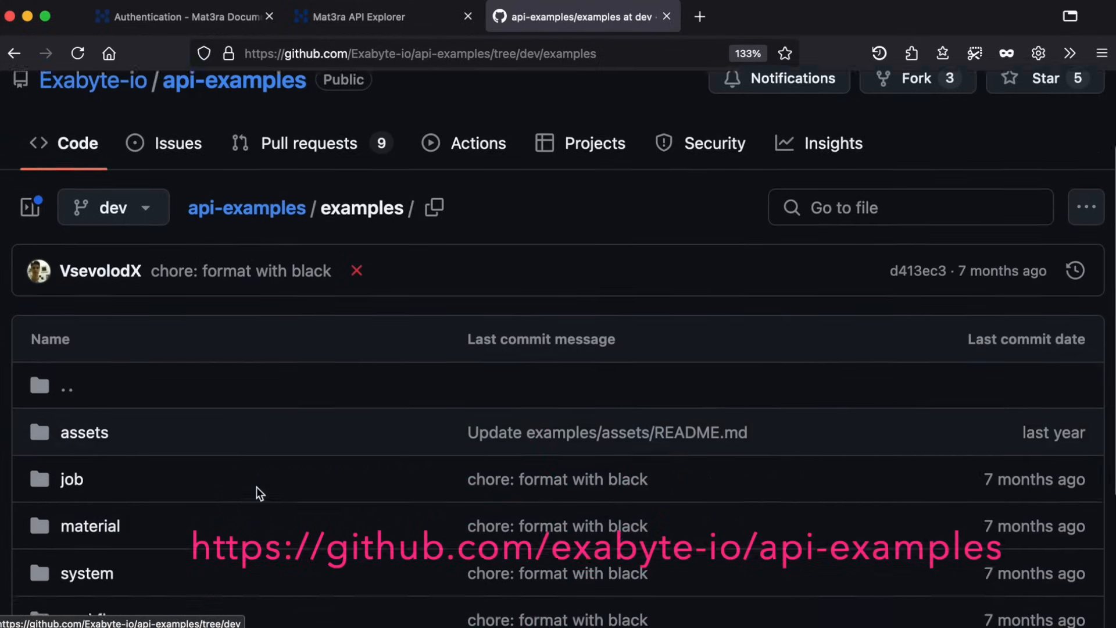
{"action": "left_click", "coordinate": [93, 481]}
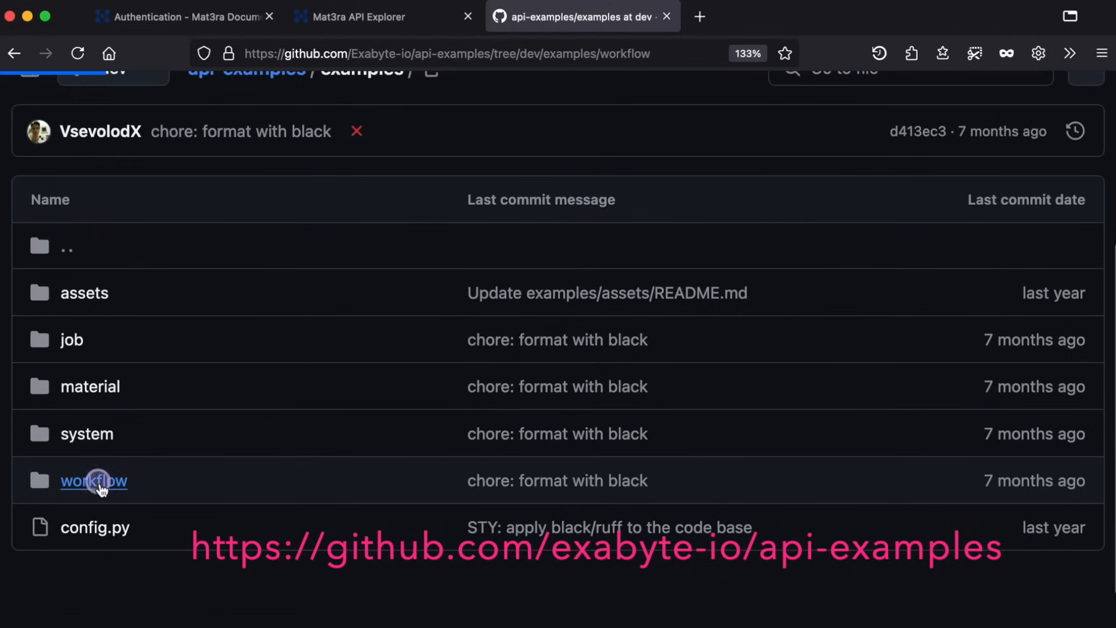
{"action": "left_click", "coordinate": [93, 481]}
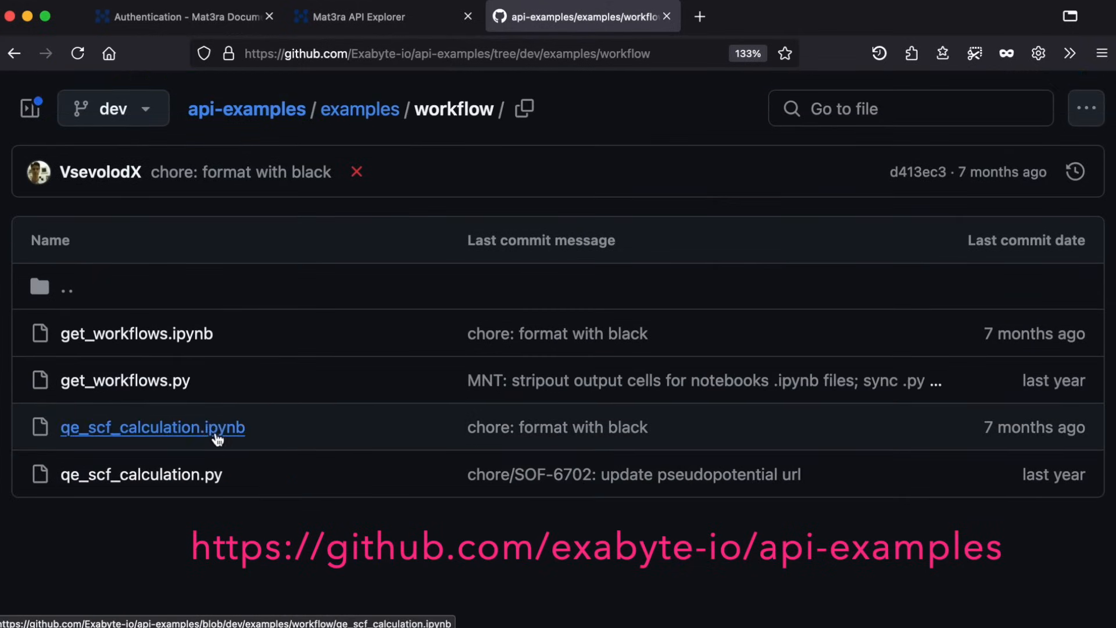
{"action": "left_click", "coordinate": [152, 427]}
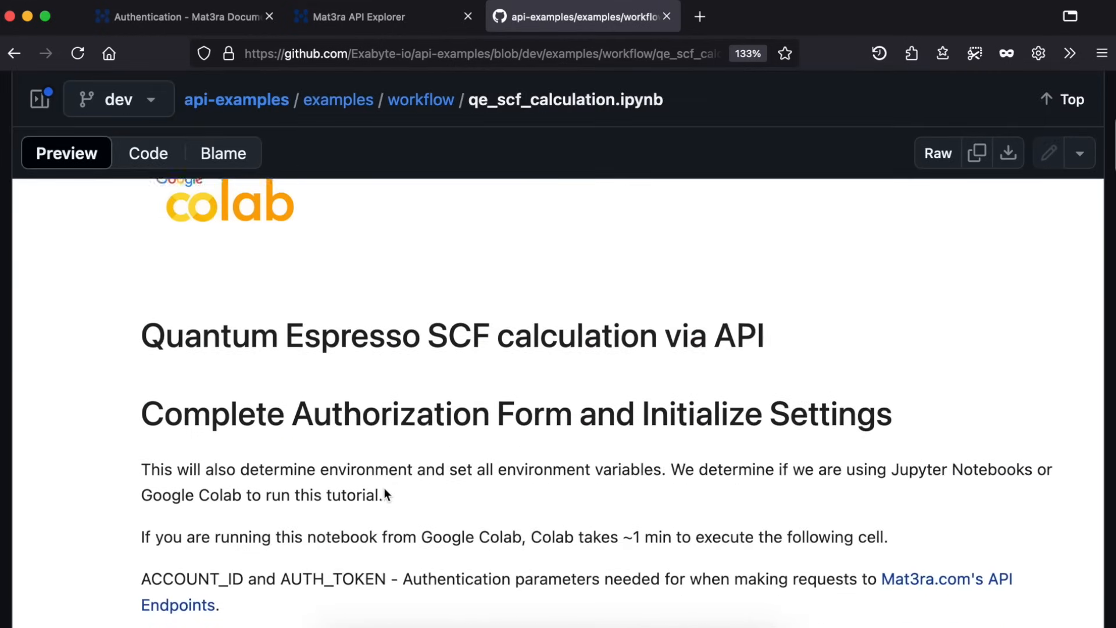
{"action": "scroll", "scroll_direction": "down", "scroll_amount": 3}
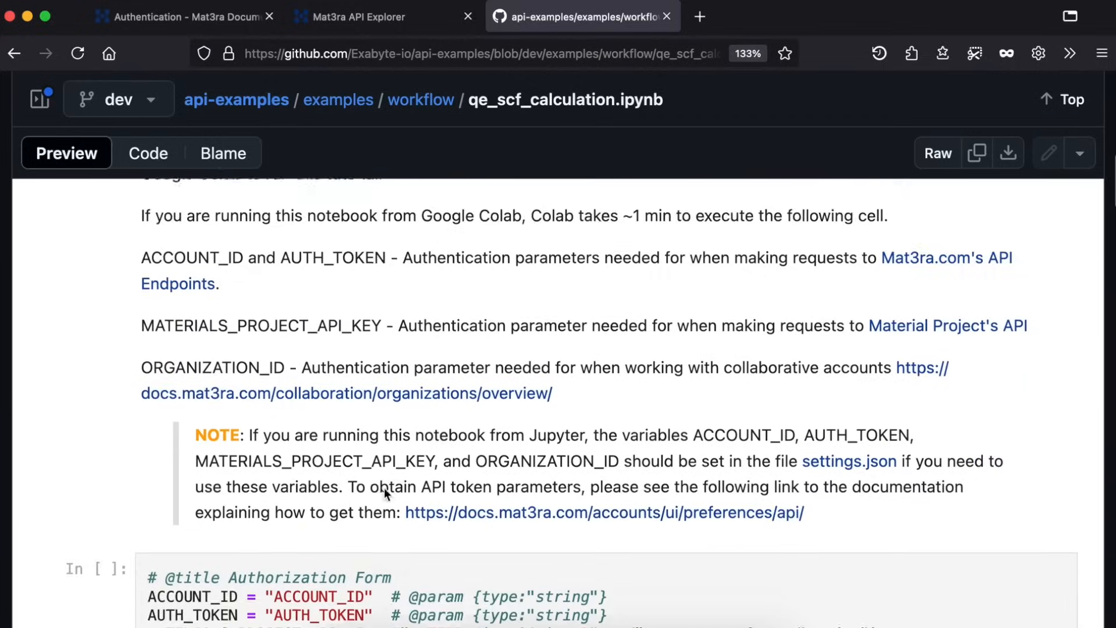
{"action": "scroll", "scroll_direction": "down", "scroll_amount": 3}
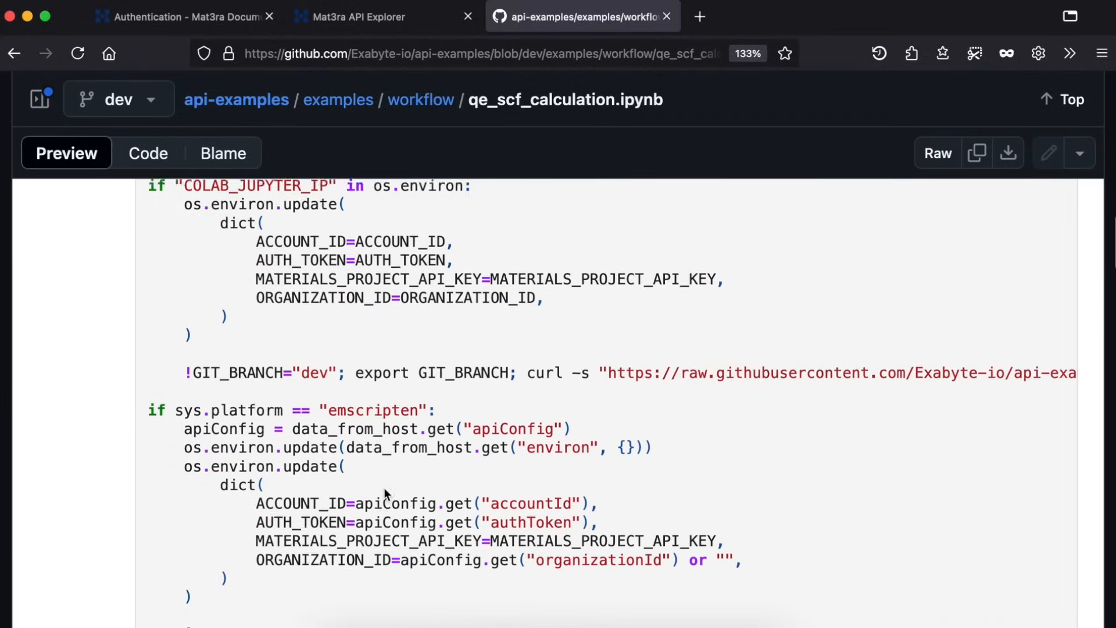
{"action": "scroll", "scroll_direction": "down", "scroll_amount": 3}
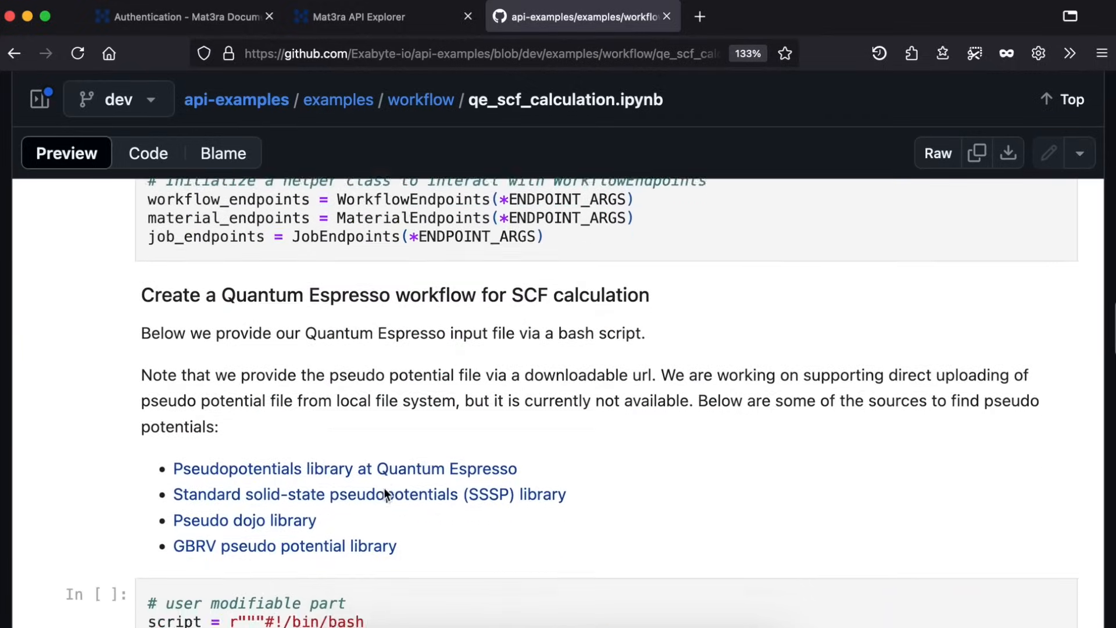
{"action": "scroll", "scroll_direction": "down", "scroll_amount": 3}
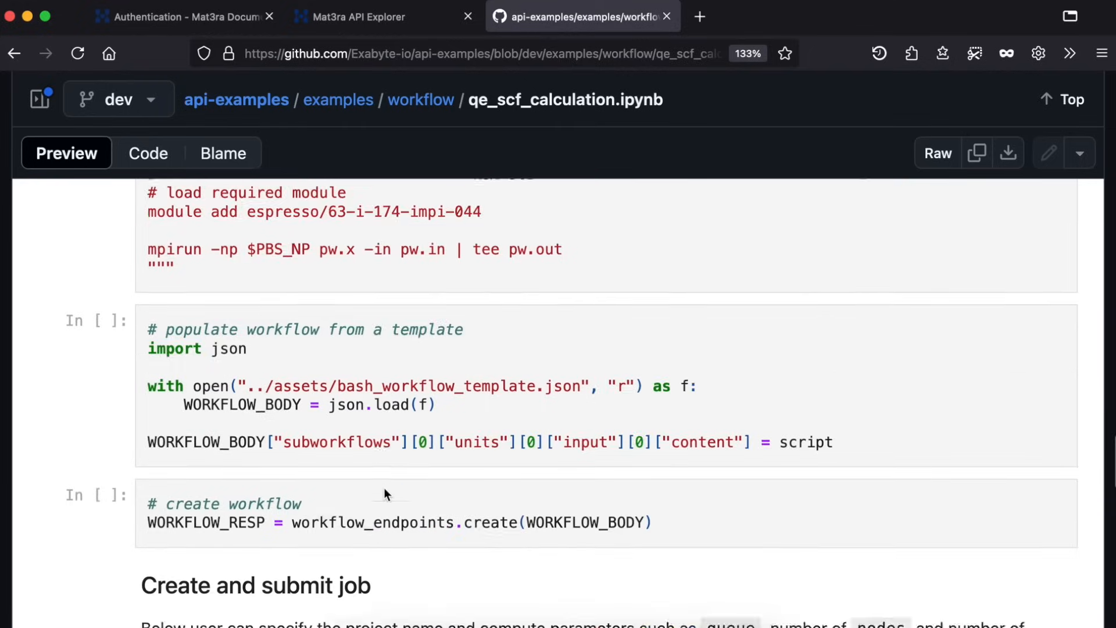
{"action": "scroll", "scroll_direction": "down", "scroll_amount": 3}
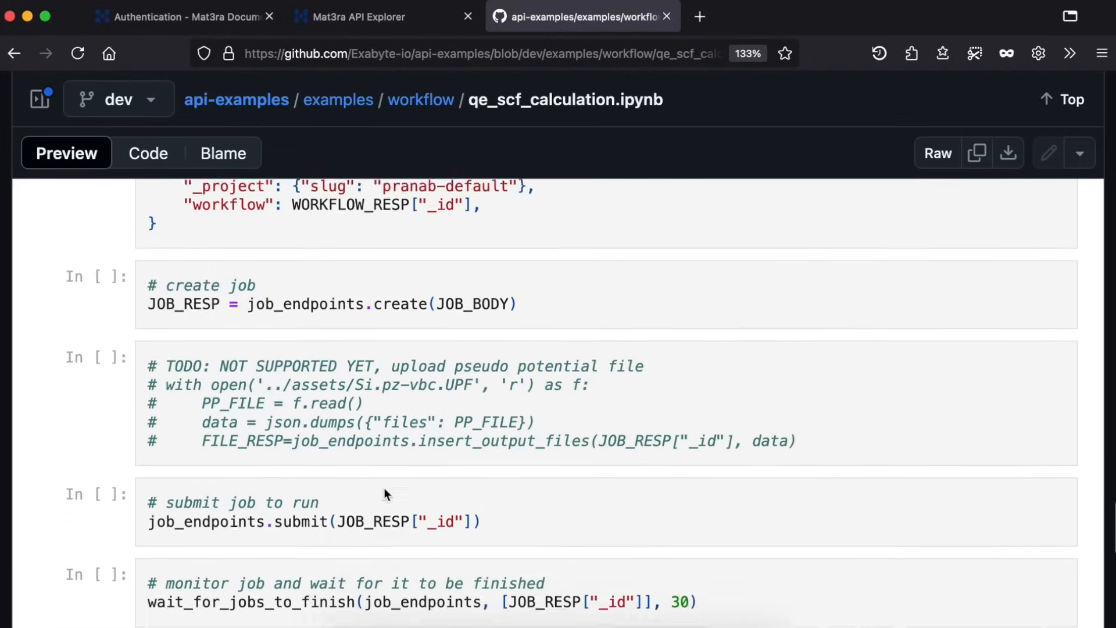
{"action": "scroll", "scroll_direction": "down", "scroll_amount": 3}
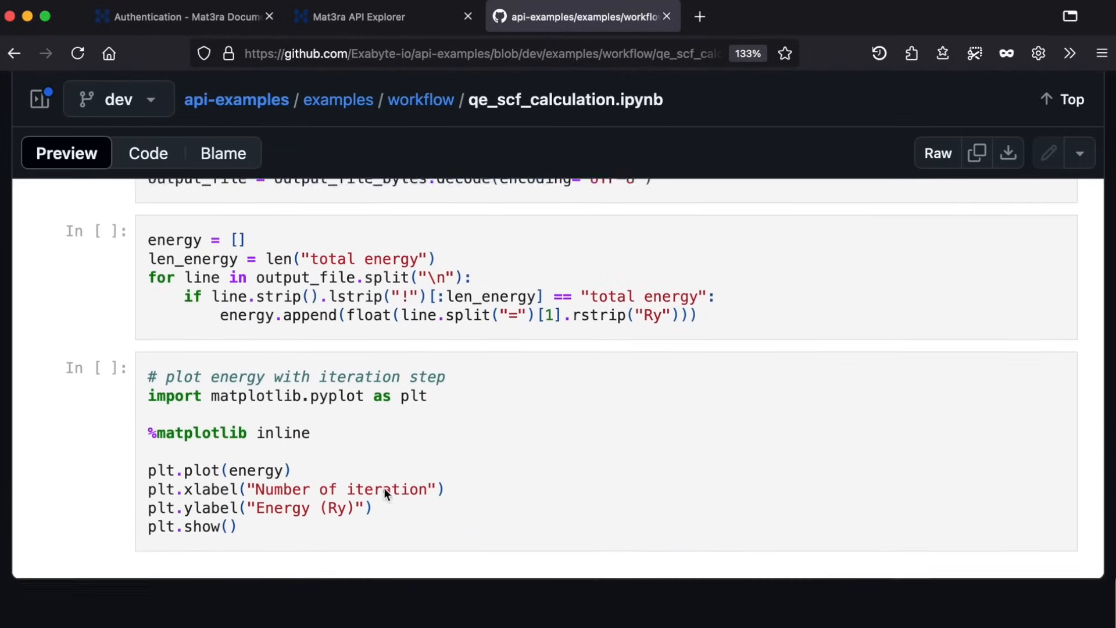